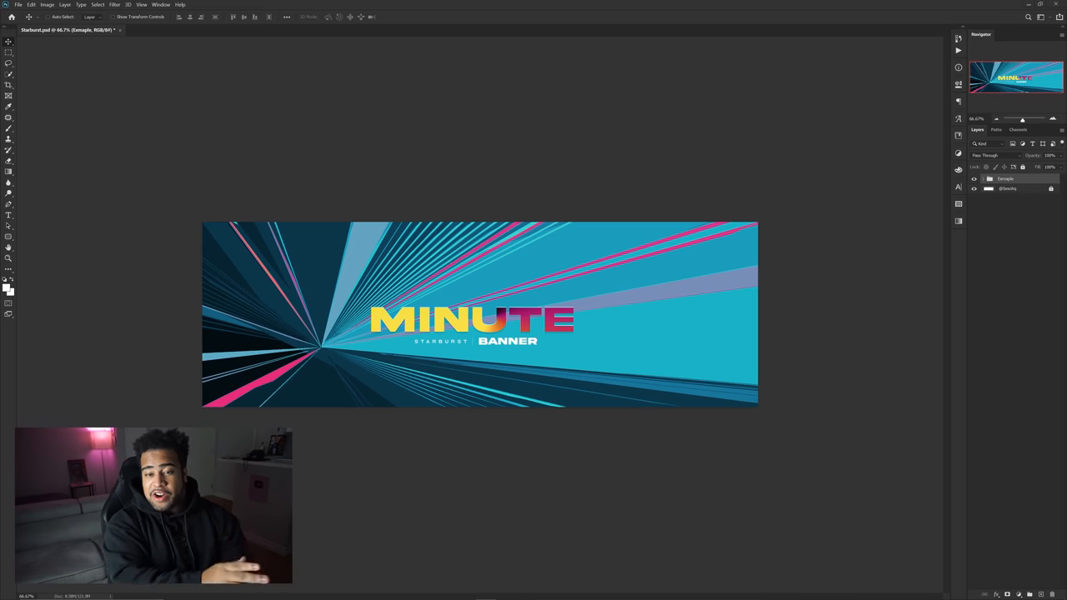
- Review a saved banner size preset in the New Document dialog, then dismiss it without creating
click(19, 5)
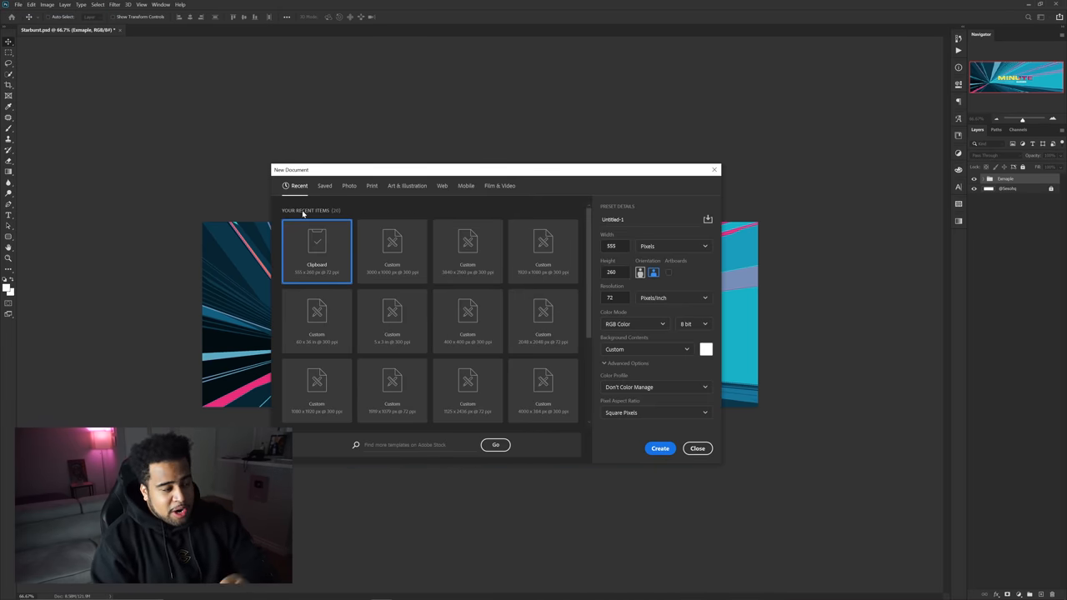
click(392, 250)
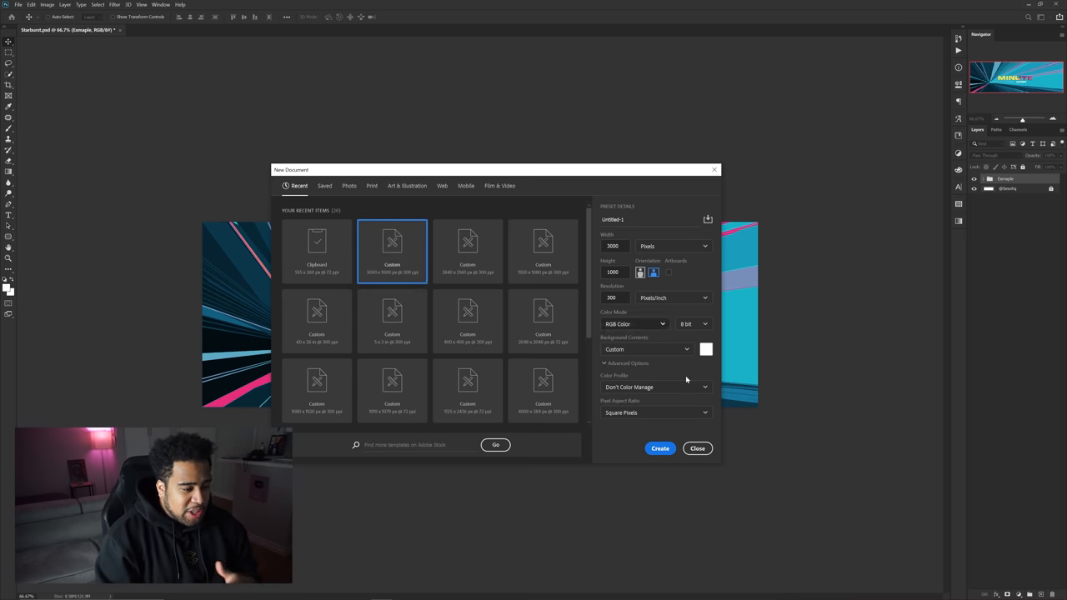
click(697, 448)
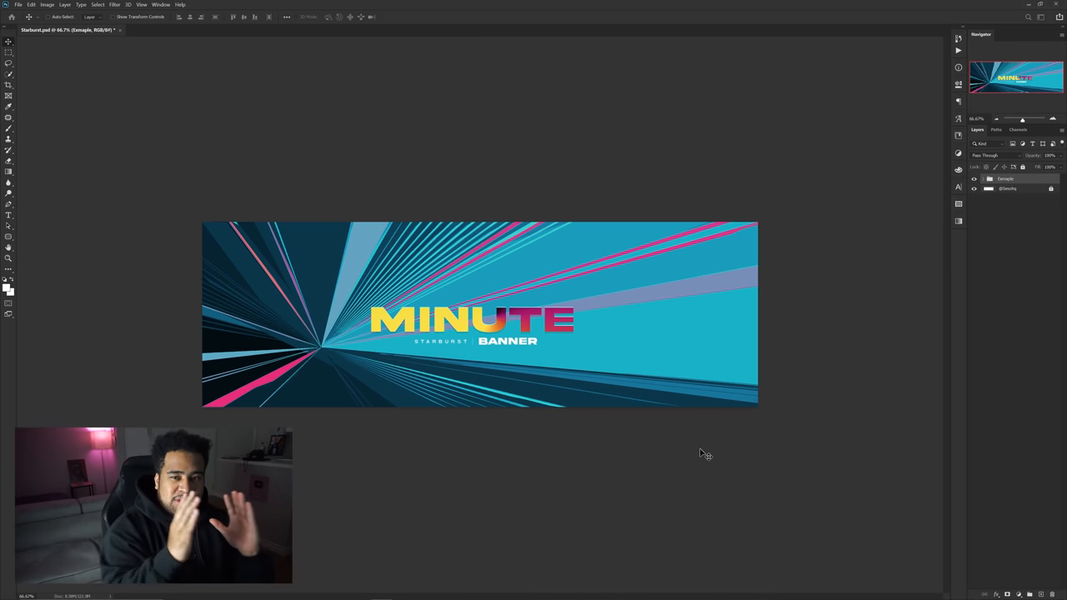
mouse_move(639, 344)
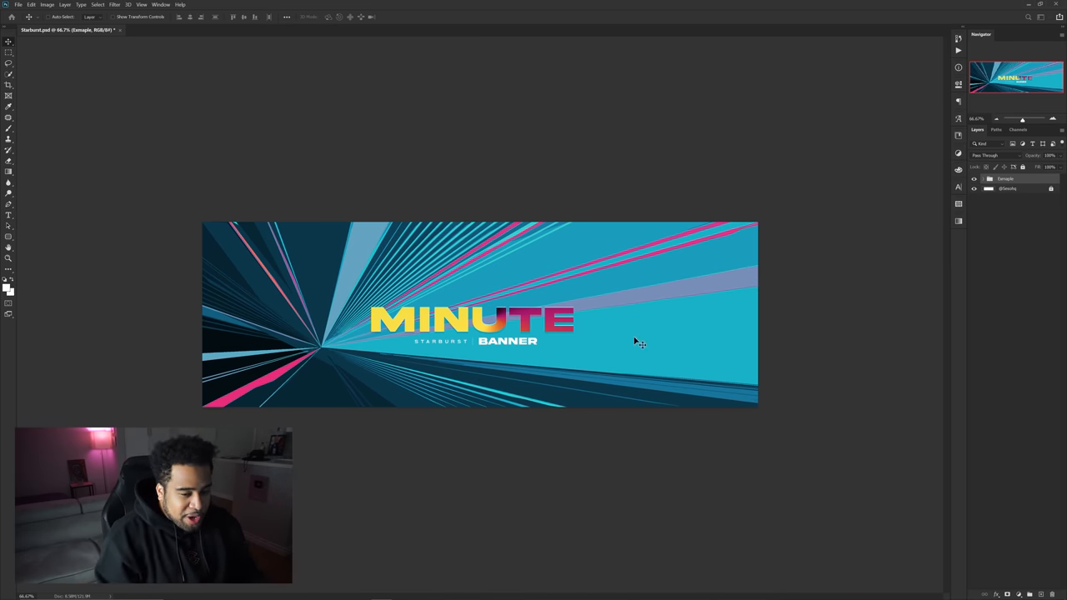
mouse_move(633, 225)
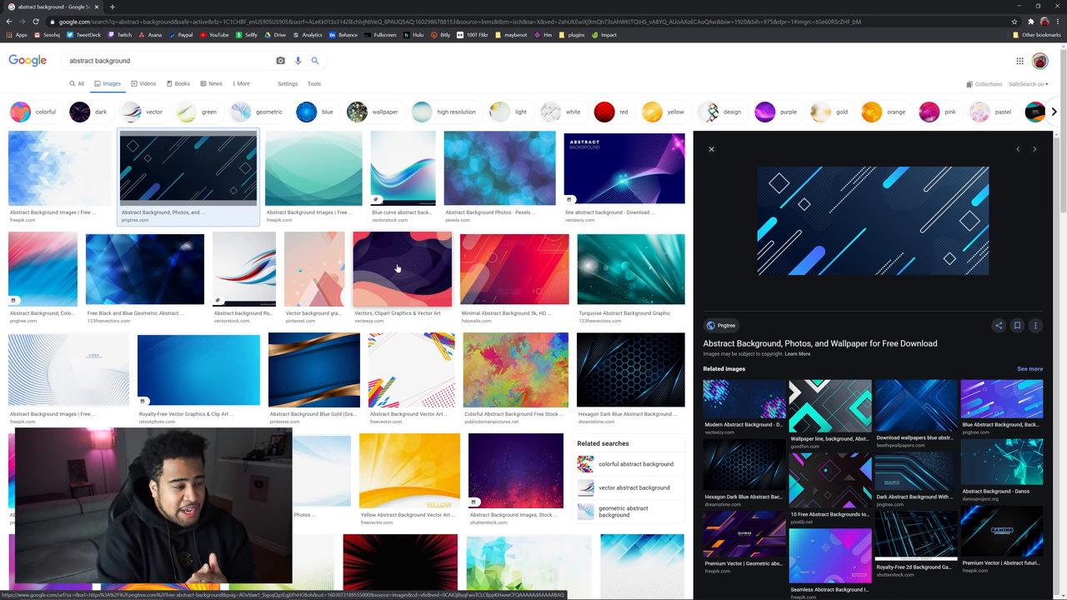
mouse_move(874, 213)
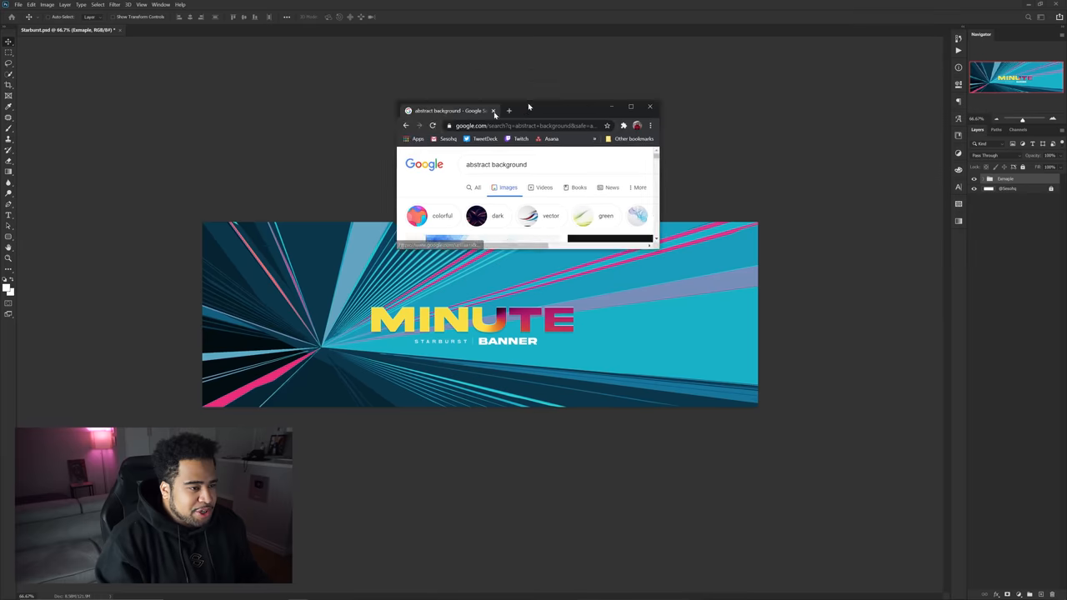
- Paste the blue abstract image into the banner document and scale it to fill the canvas
click(650, 106)
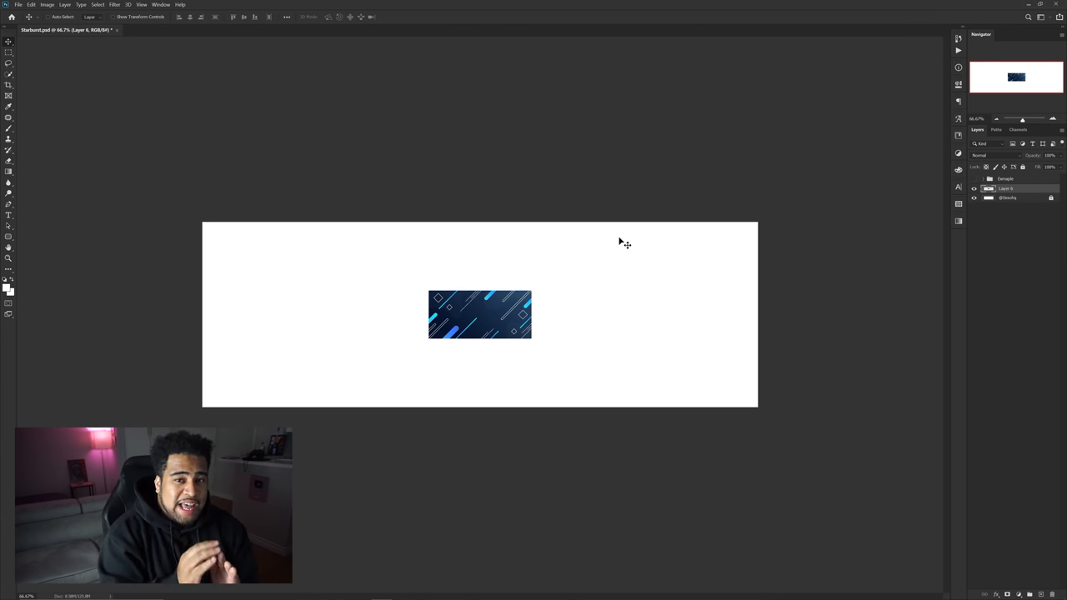
mouse_move(514, 287)
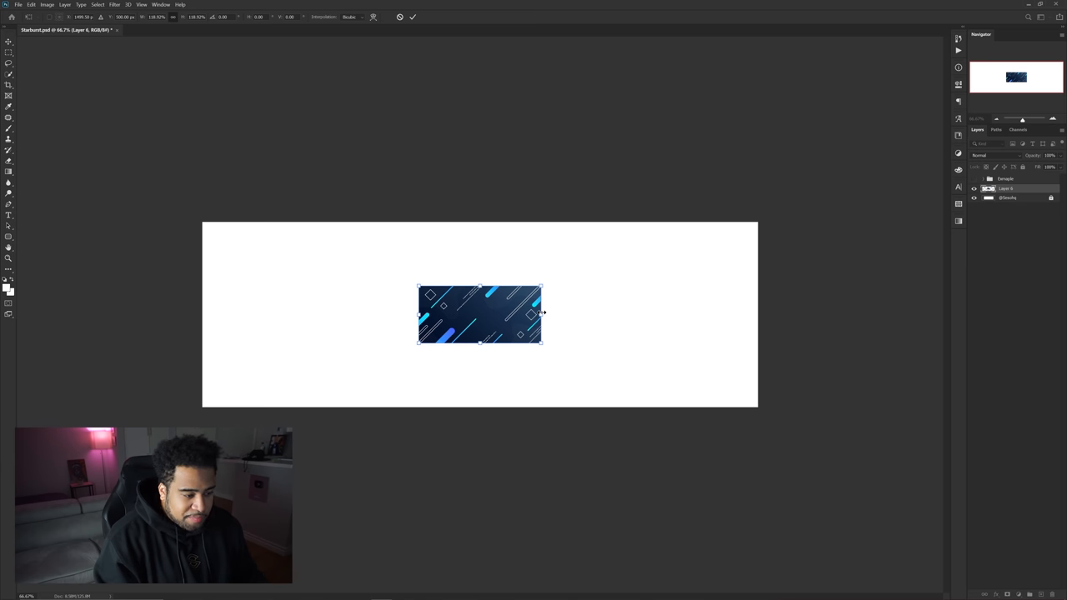
drag(544, 315, 573, 320)
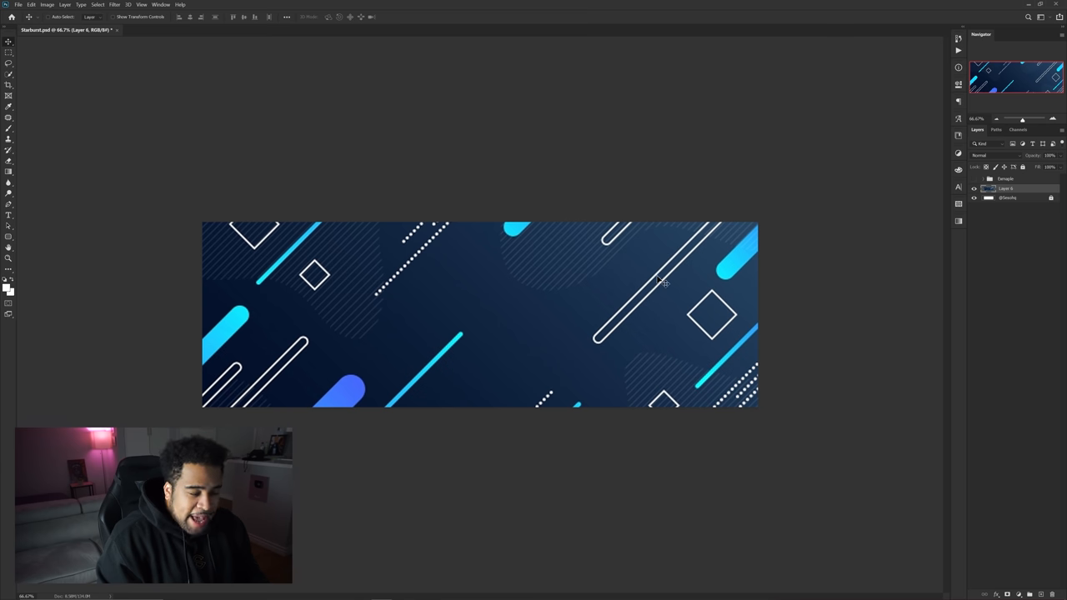
- Apply a Pinch distortion with a new amount so the background's straight shapes bend into curves
click(115, 3)
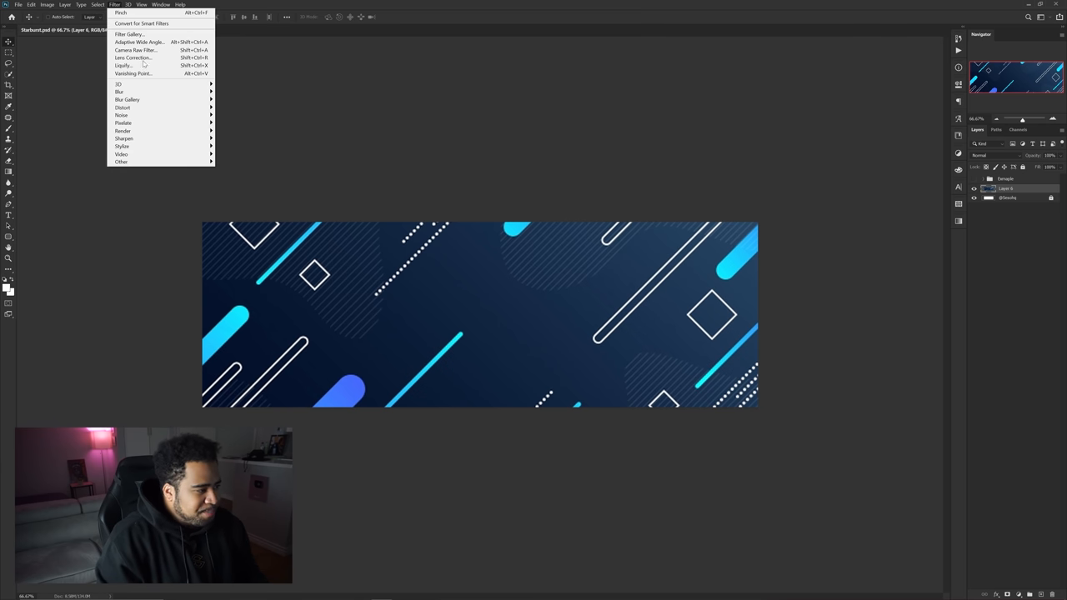
click(120, 13)
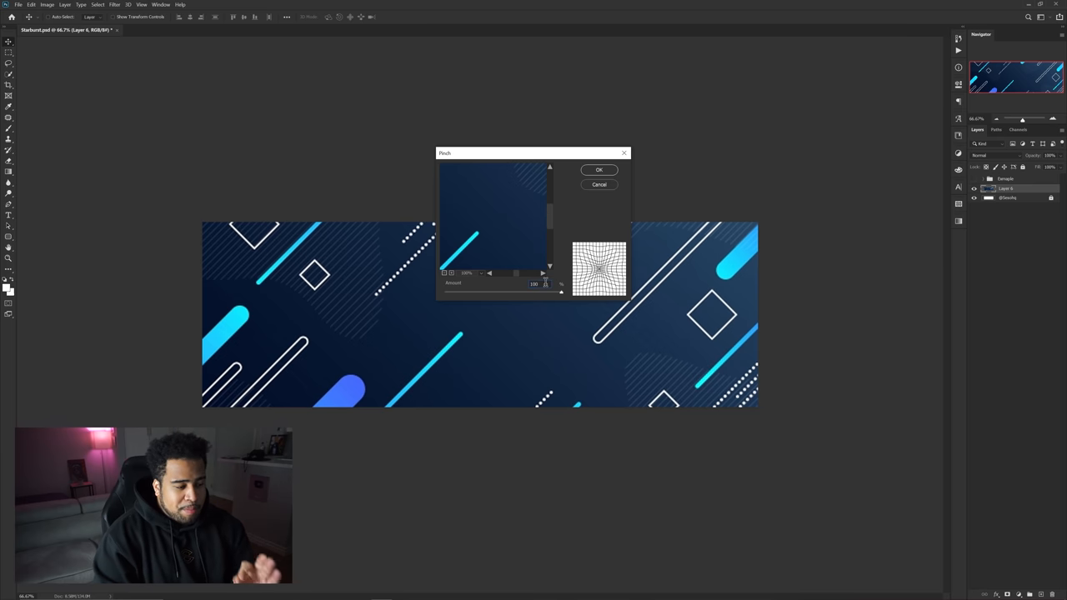
triple_click(534, 283)
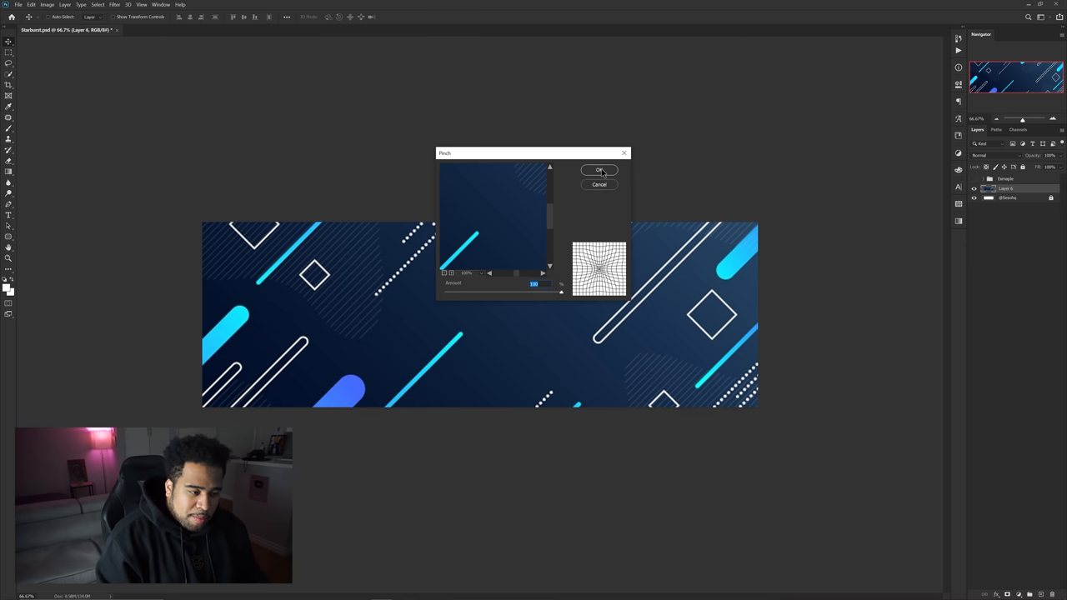
click(599, 170)
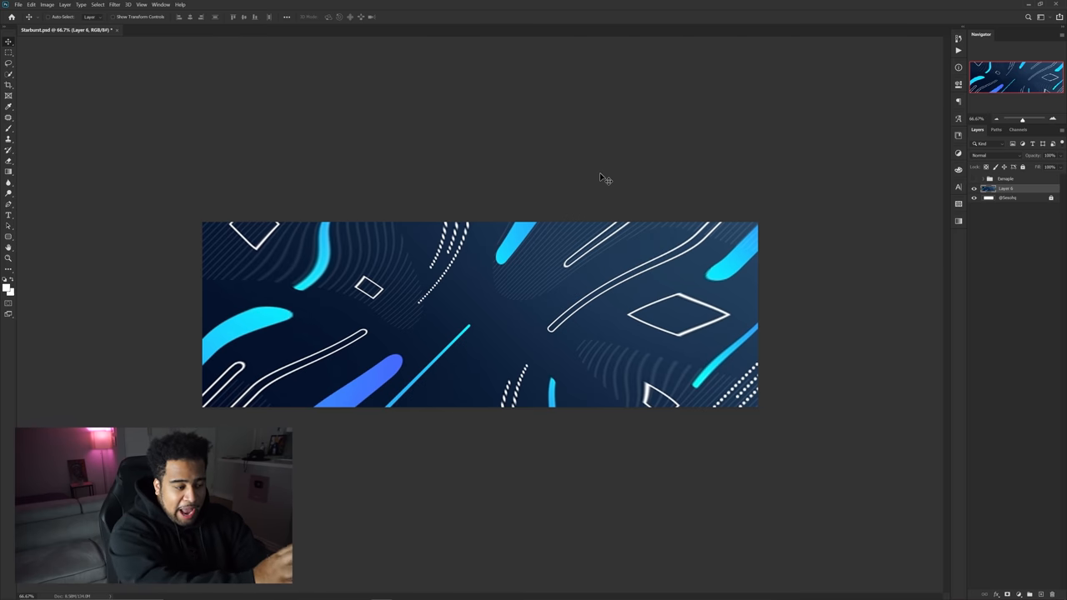
mouse_move(497, 132)
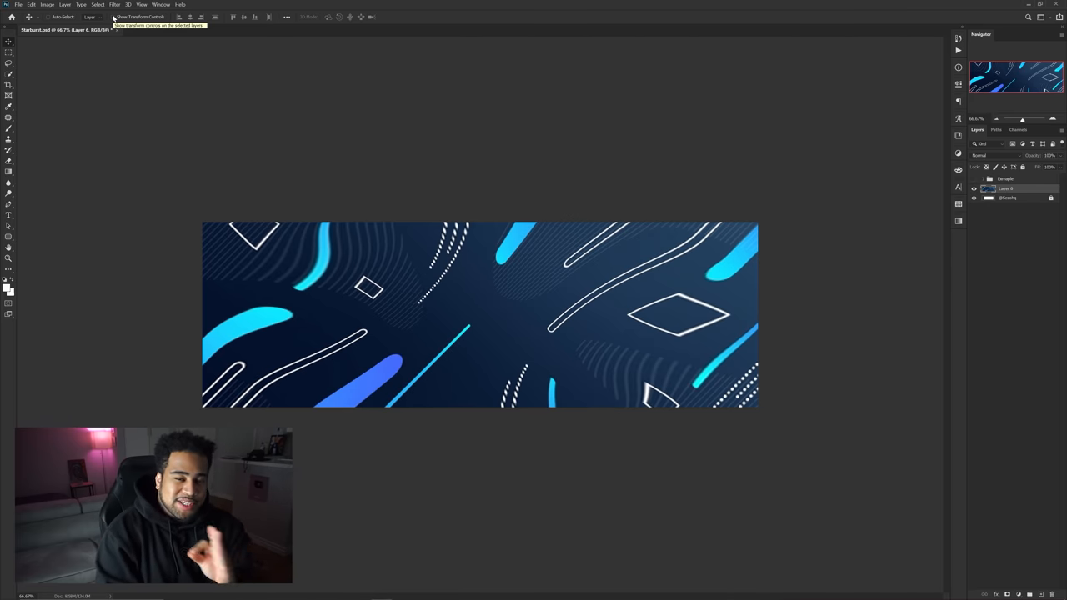
- Apply a further Distort filter to turn the curved background into radiating starburst lines
click(115, 5)
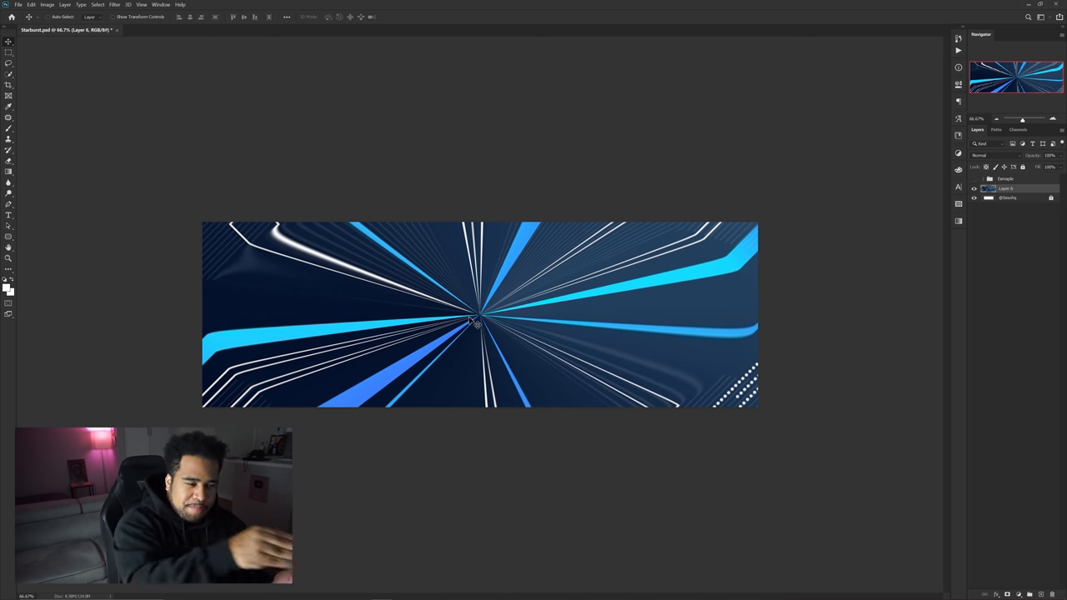
mouse_move(257, 237)
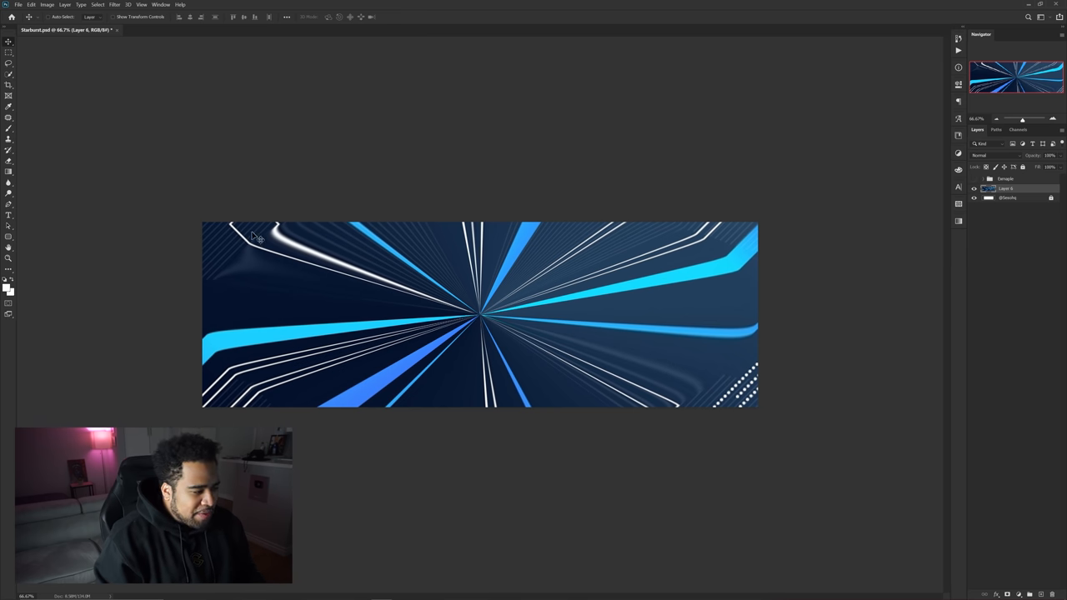
mouse_move(741, 348)
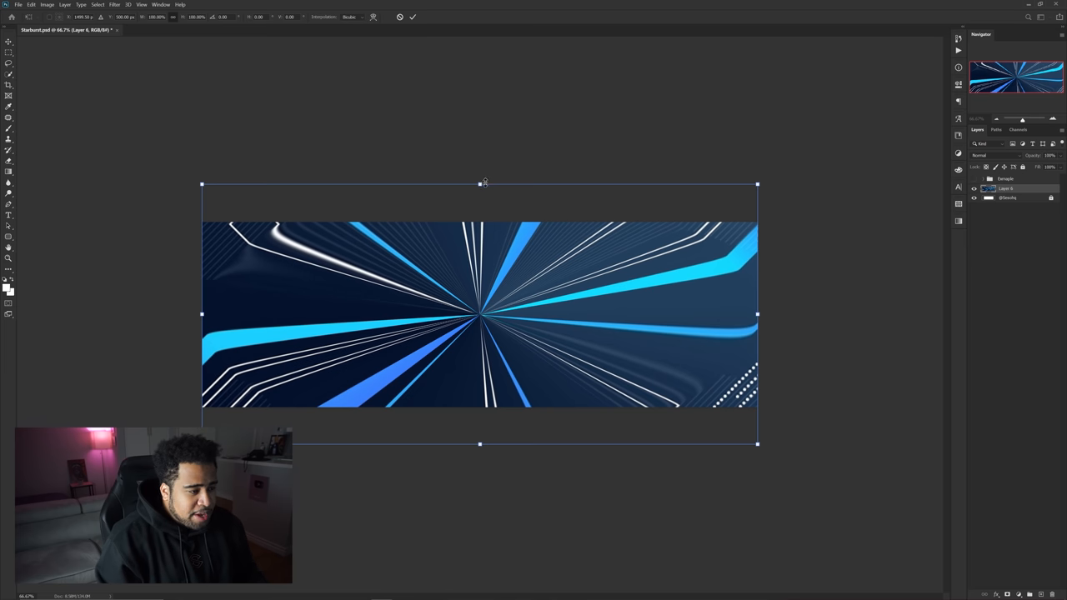
- Scale the starburst layer well past the banner edges
drag(480, 183, 480, 93)
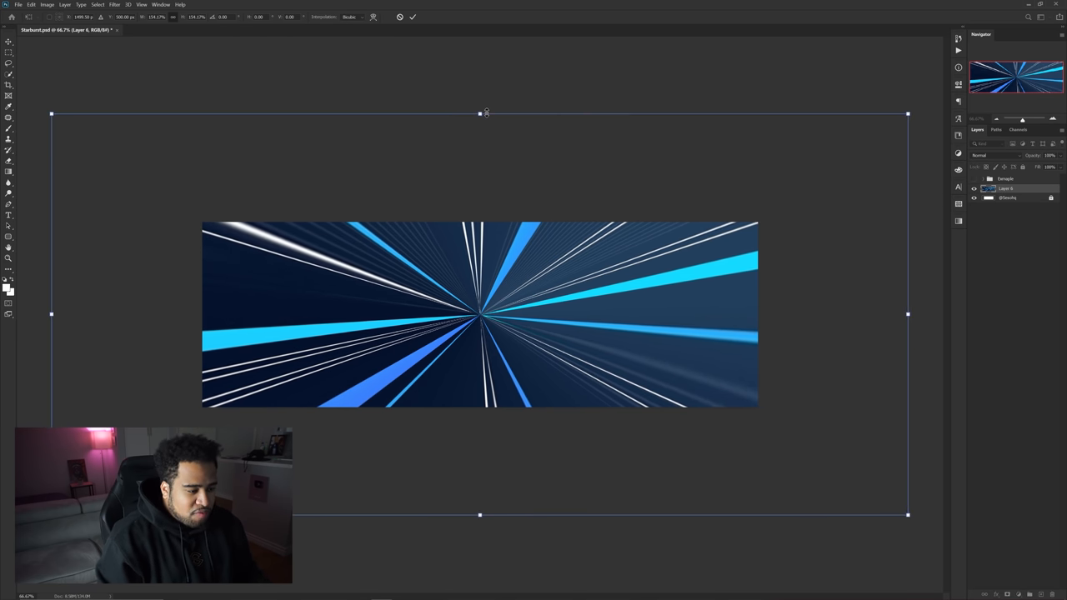
mouse_move(785, 230)
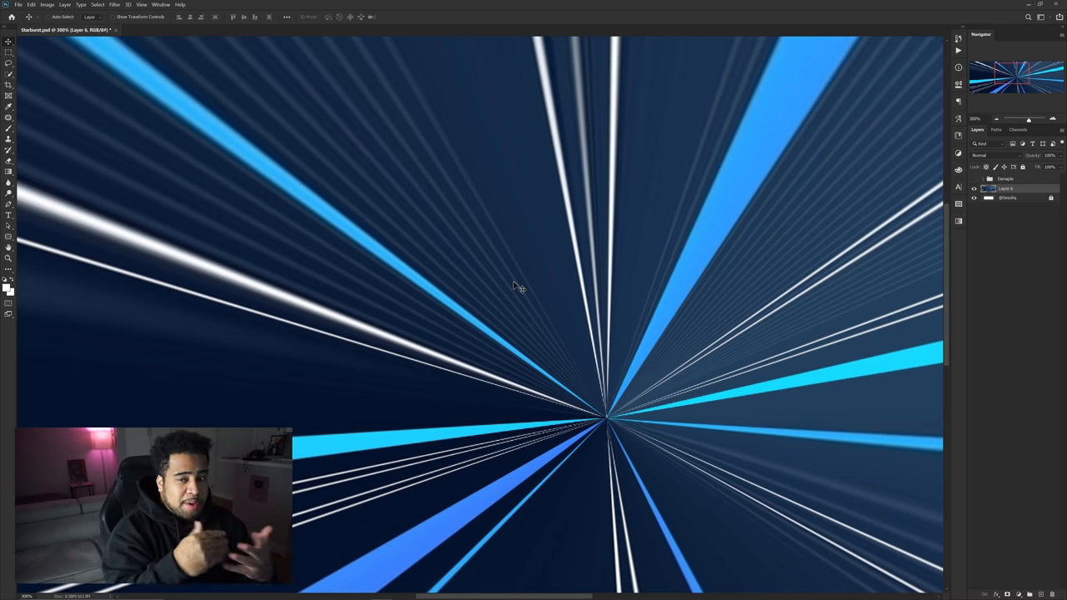
mouse_move(524, 286)
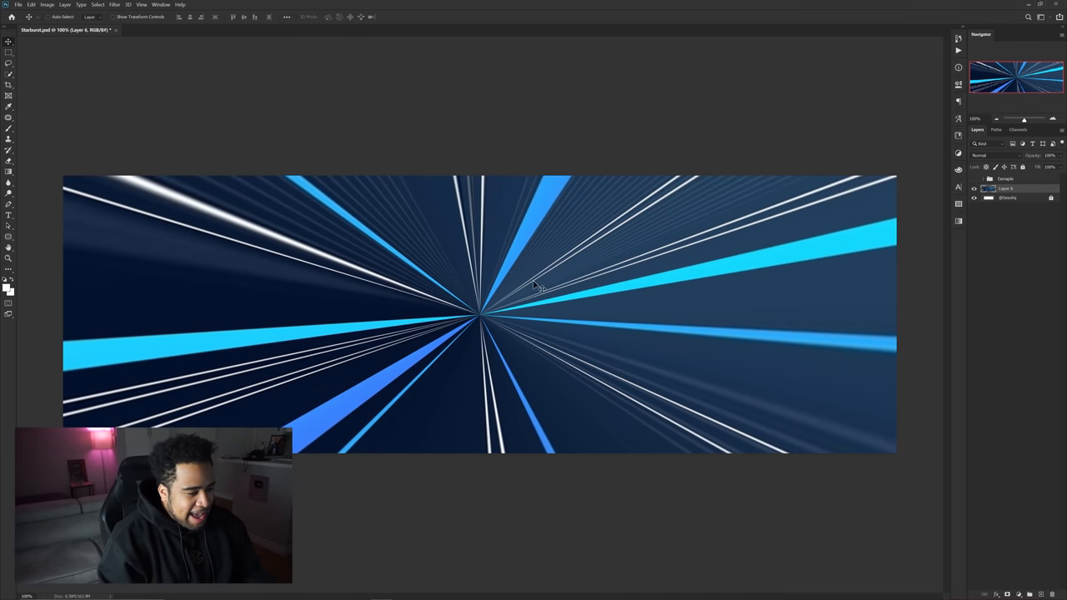
- Reposition the starburst so its centre sits left of the banner's middle
drag(533, 284, 293, 363)
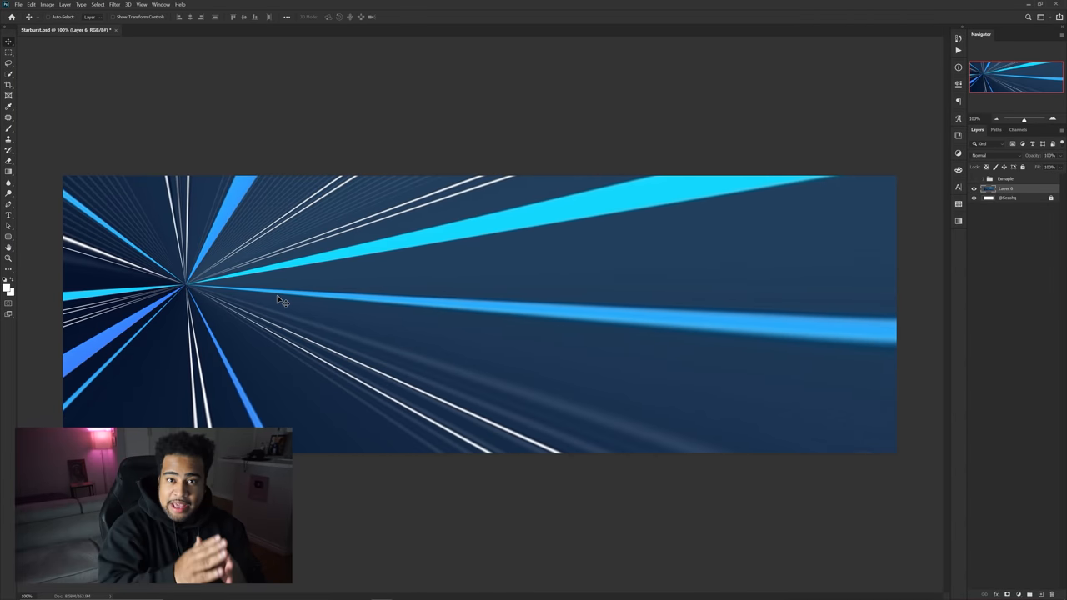
drag(280, 300, 536, 325)
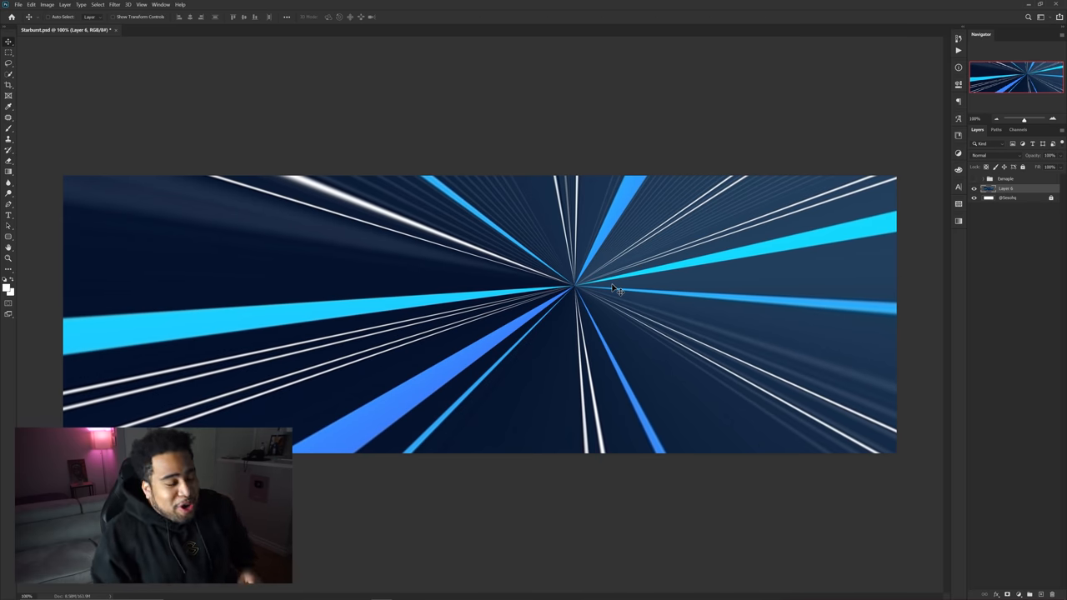
drag(617, 286, 334, 337)
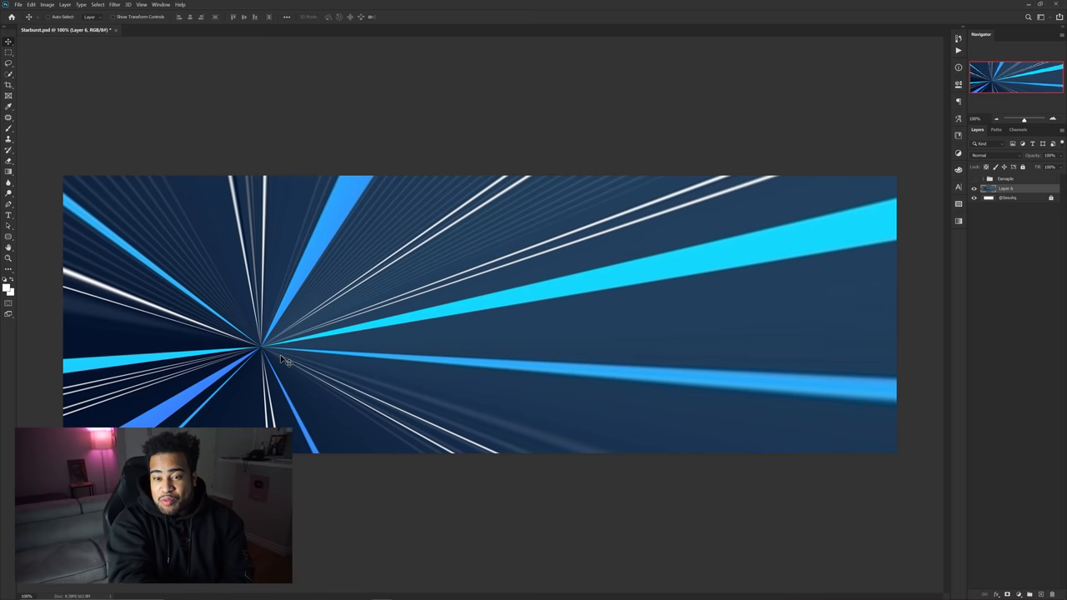
drag(284, 358, 296, 366)
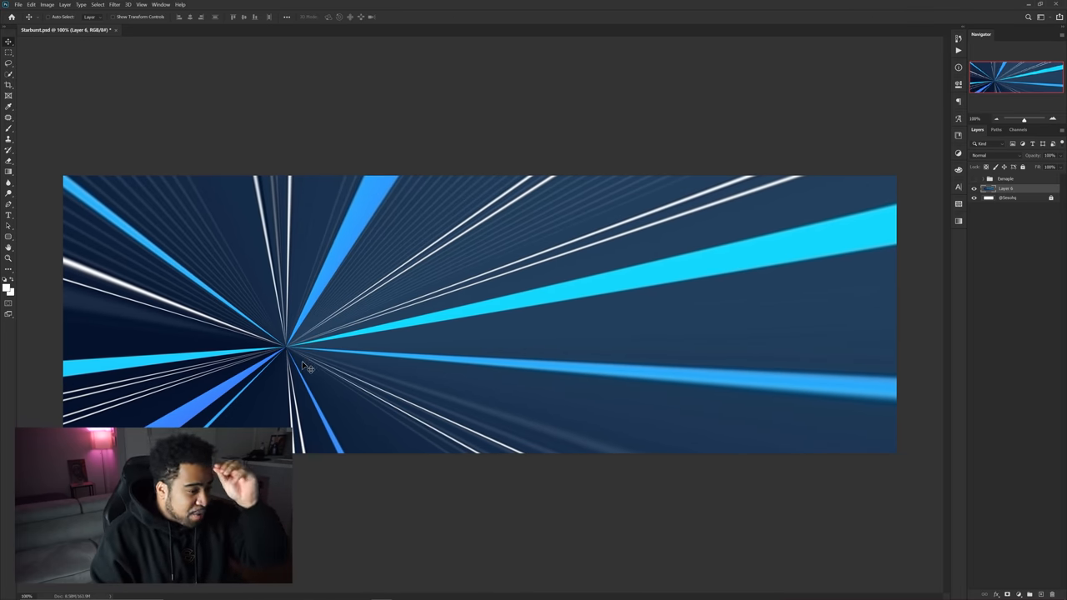
mouse_move(664, 221)
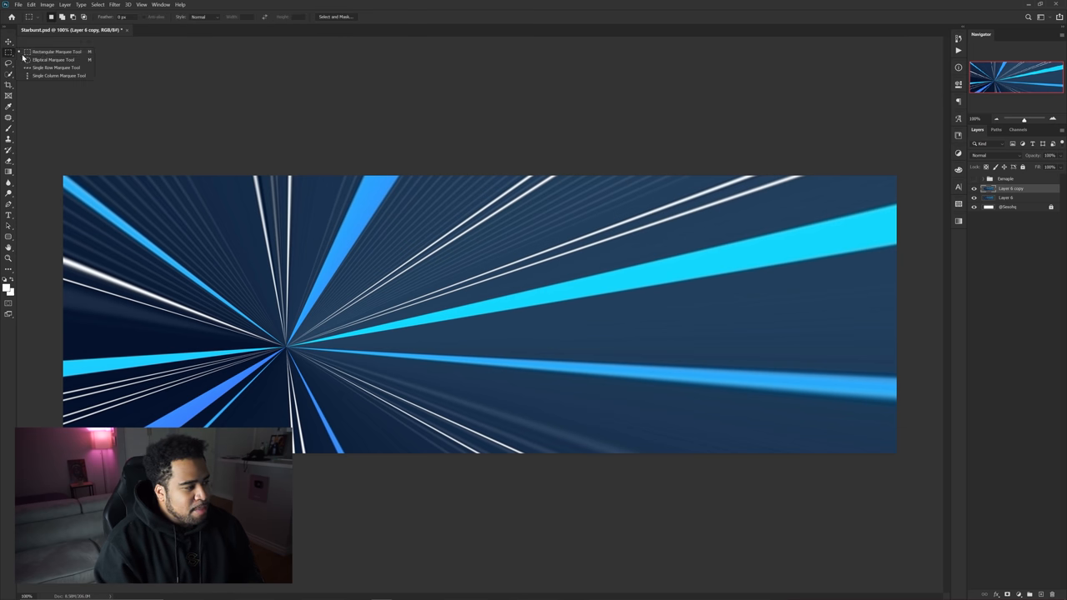
- Select the visible banner area and cut it onto its own layer via Layer Via Cut
drag(63, 177, 514, 360)
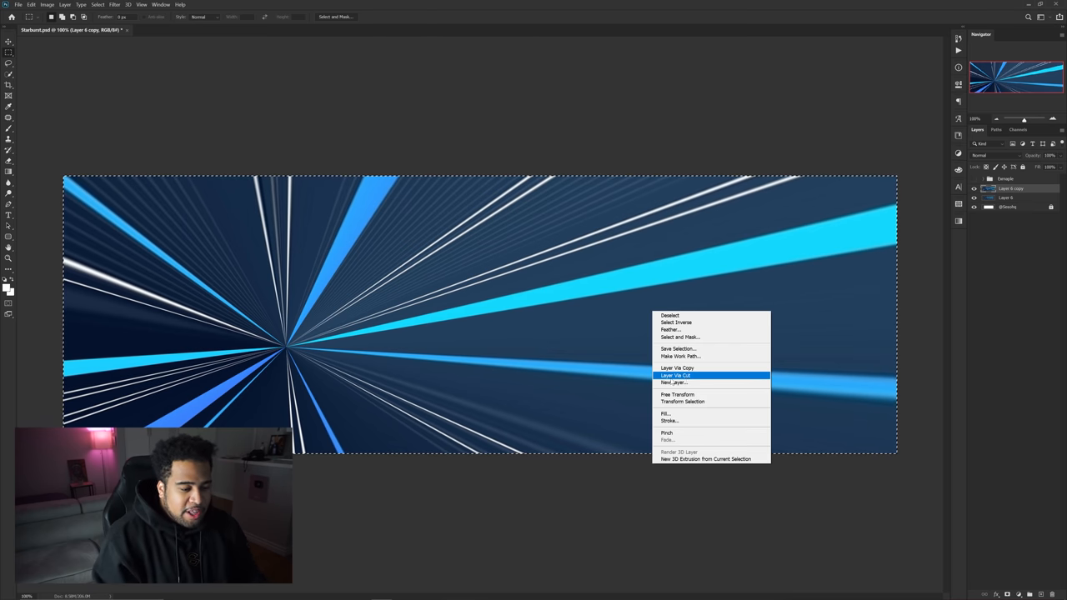
click(675, 375)
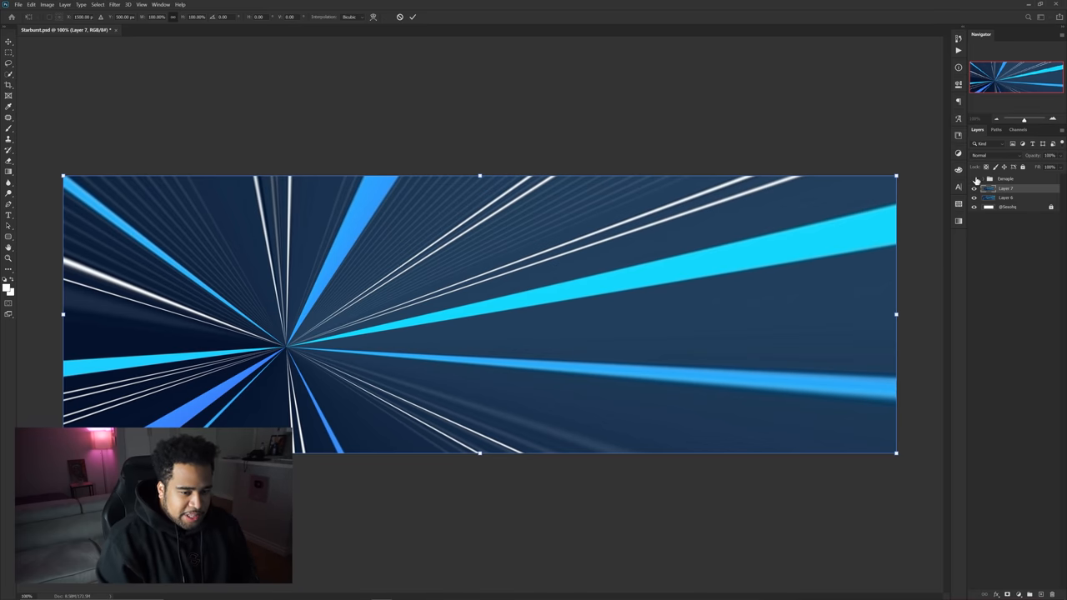
click(1008, 196)
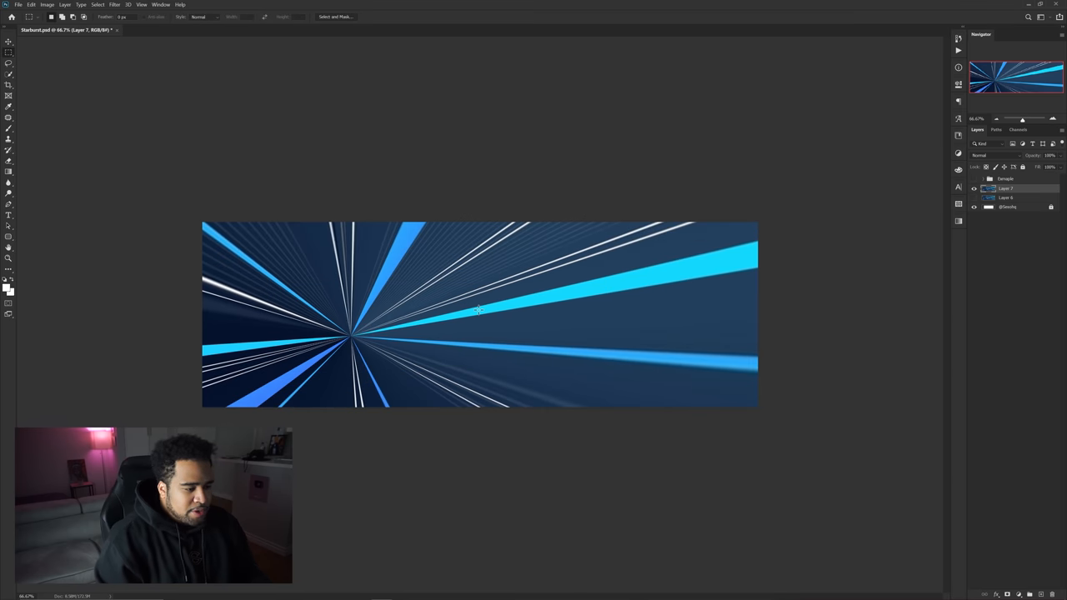
- Adjust the ray pattern settings in the filter dialog and render the blue starburst onto the banner
click(115, 5)
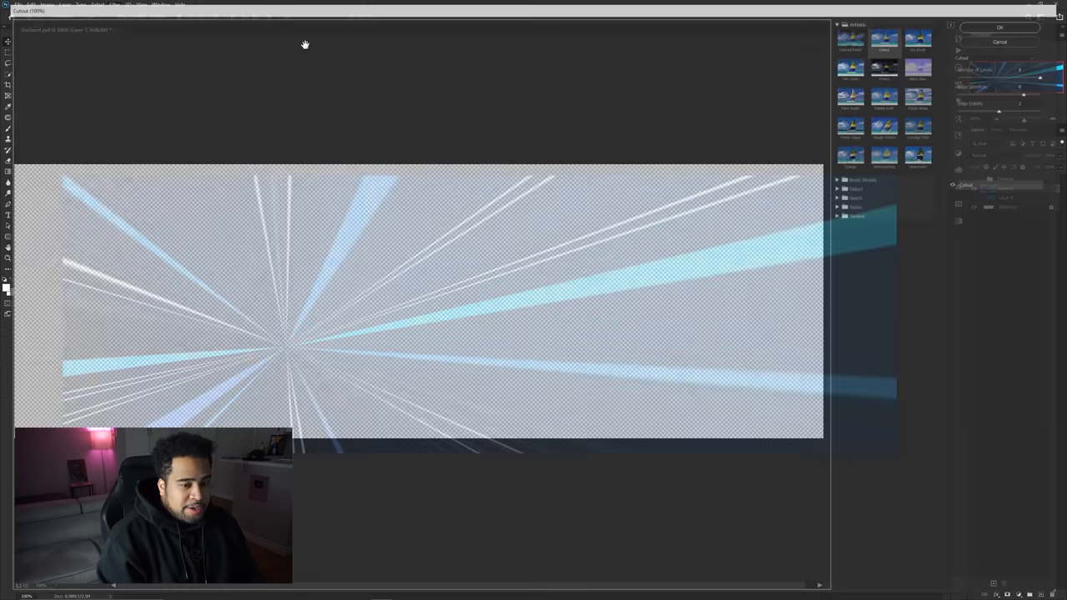
click(887, 37)
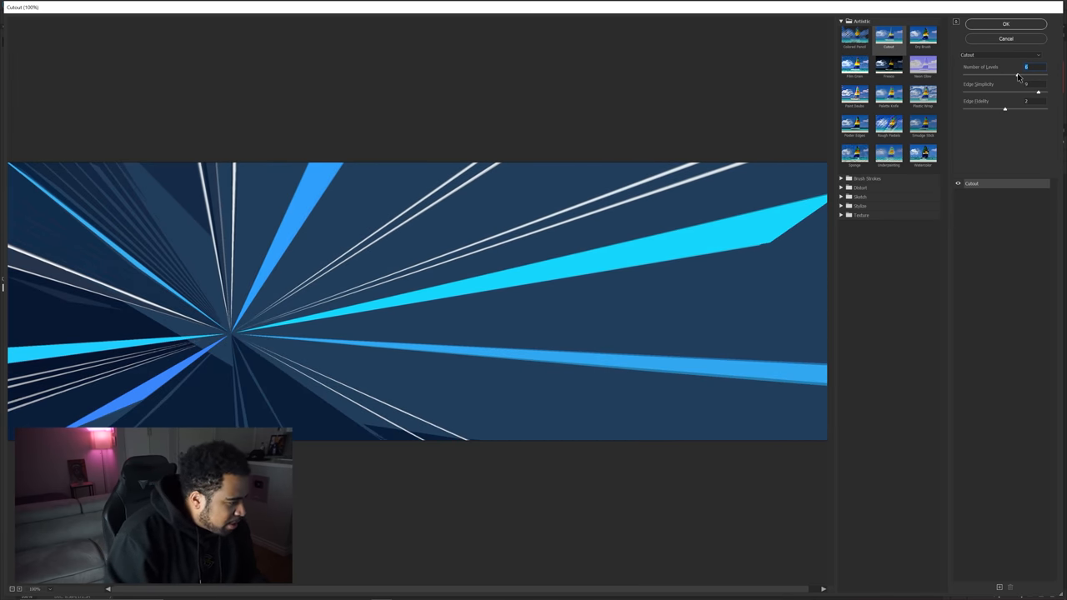
drag(1003, 92, 1042, 92)
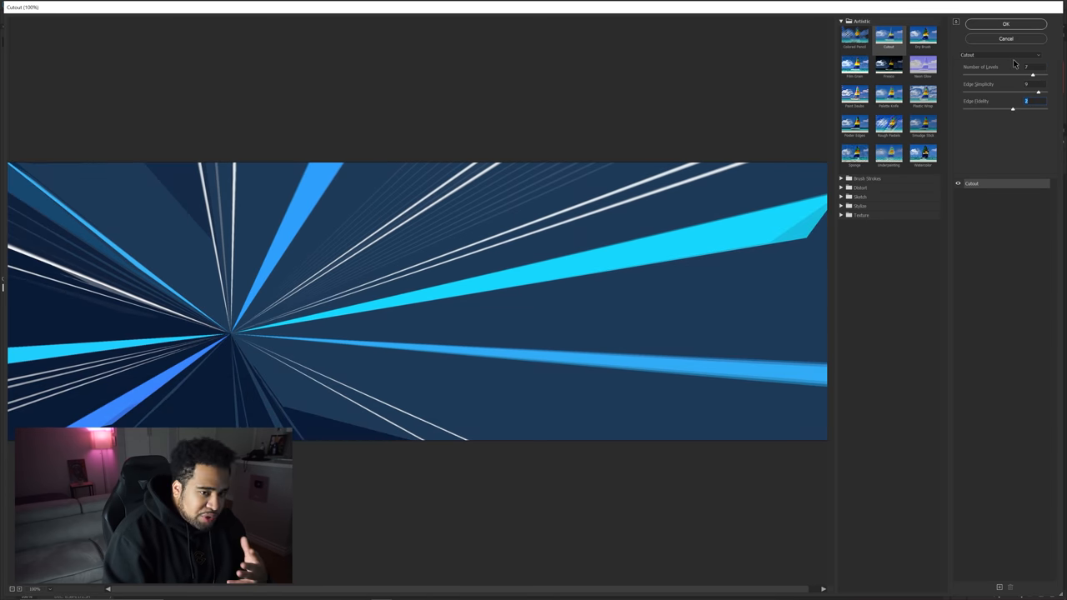
click(1005, 23)
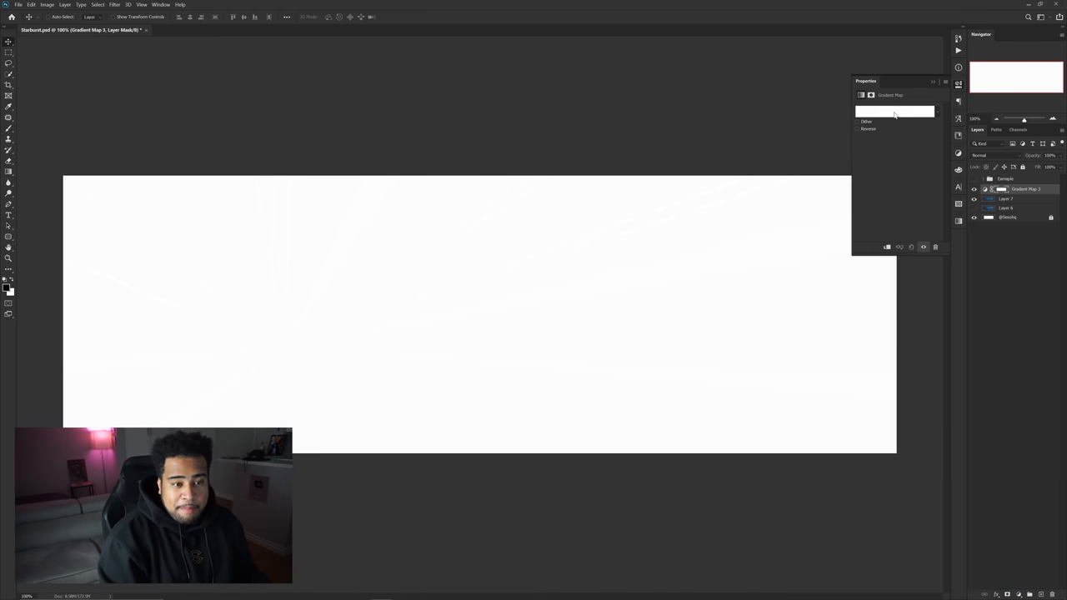
- Edit the Gradient Map's colours in the Gradient Editor, trying a different colour scheme on the rays
click(893, 110)
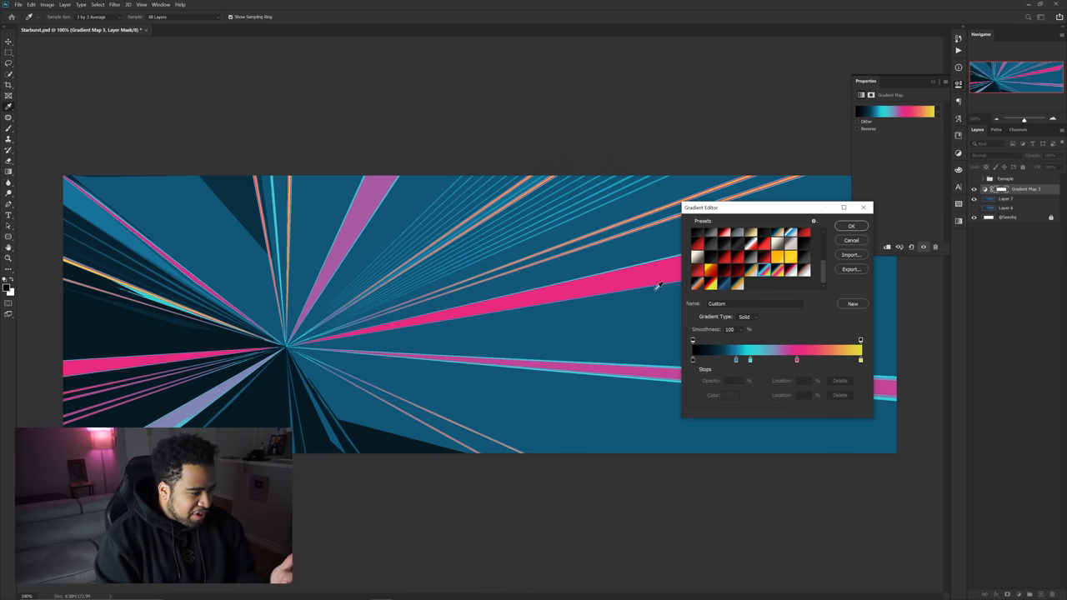
click(697, 283)
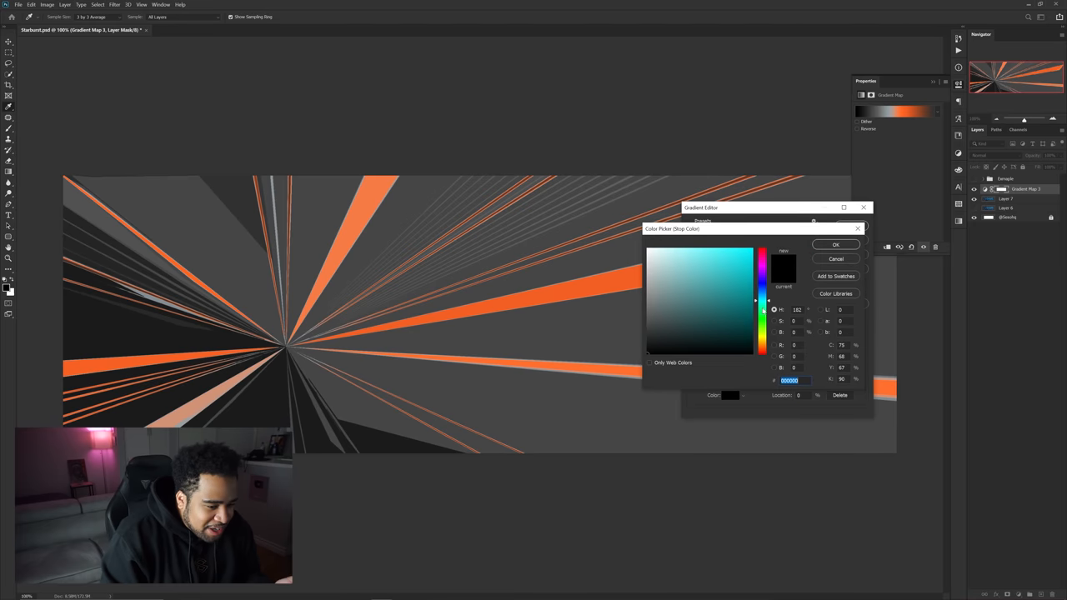
- Recolour a gradient stop with a new hue in the Color Picker
click(707, 342)
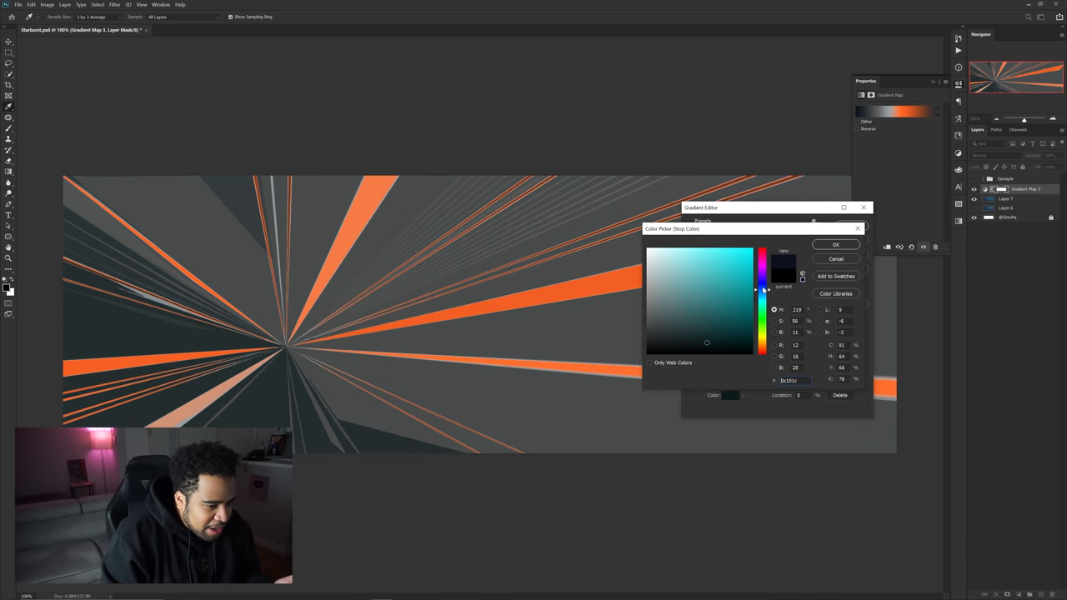
click(762, 345)
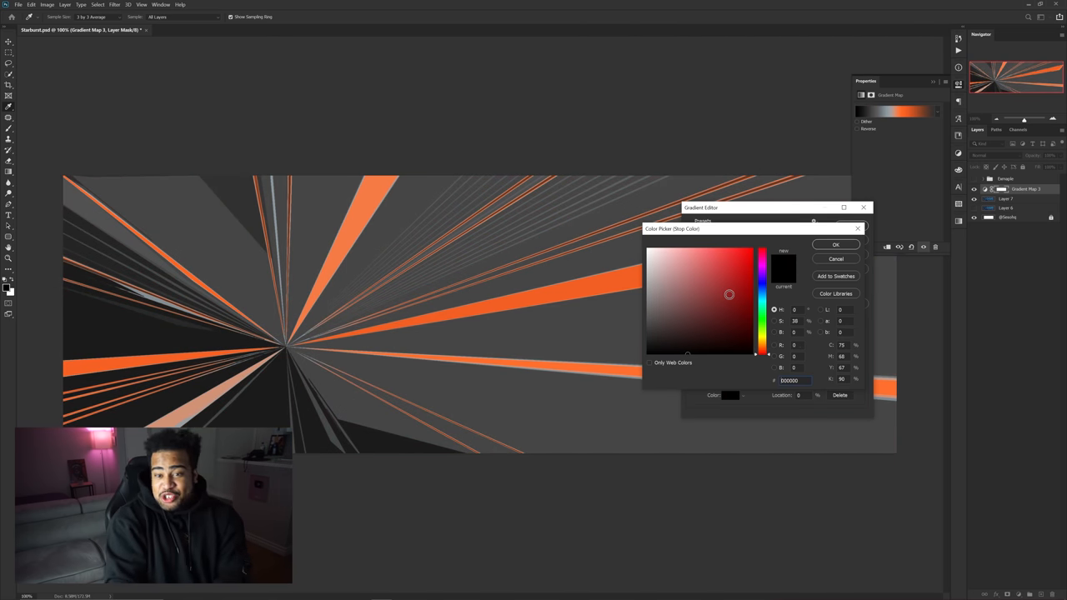
click(836, 243)
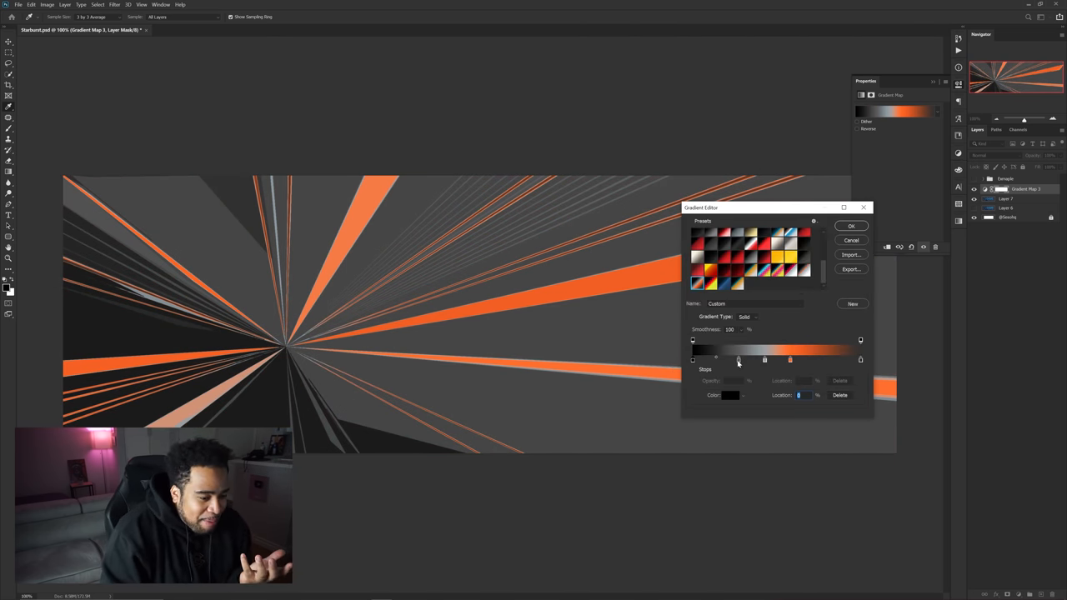
- Try teal-gold, magenta-yellow, grey-orange and red-grey presets, then cancel to keep the original look
click(737, 283)
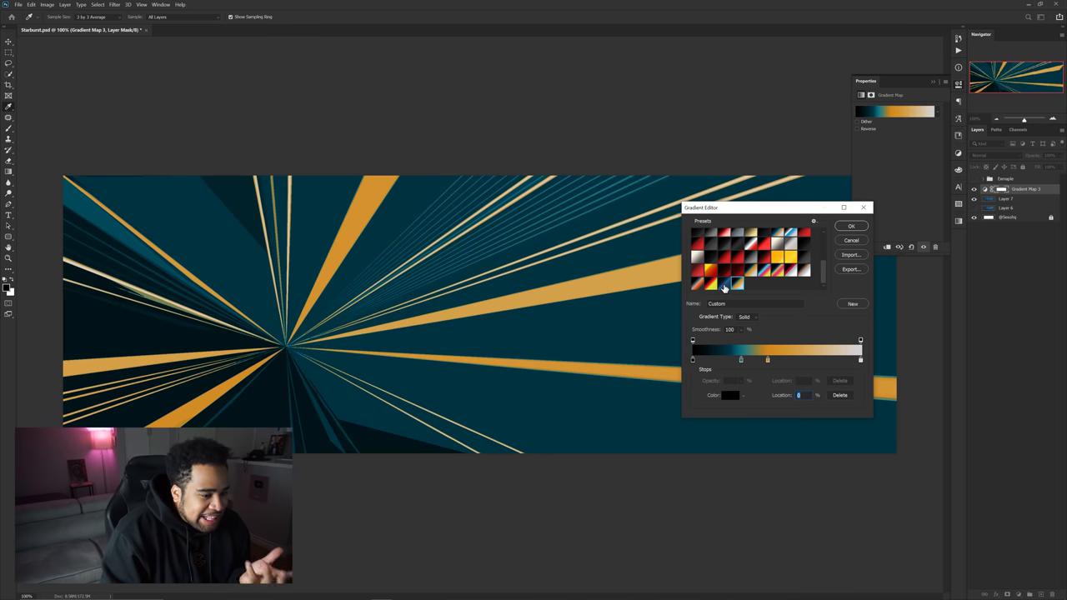
click(710, 284)
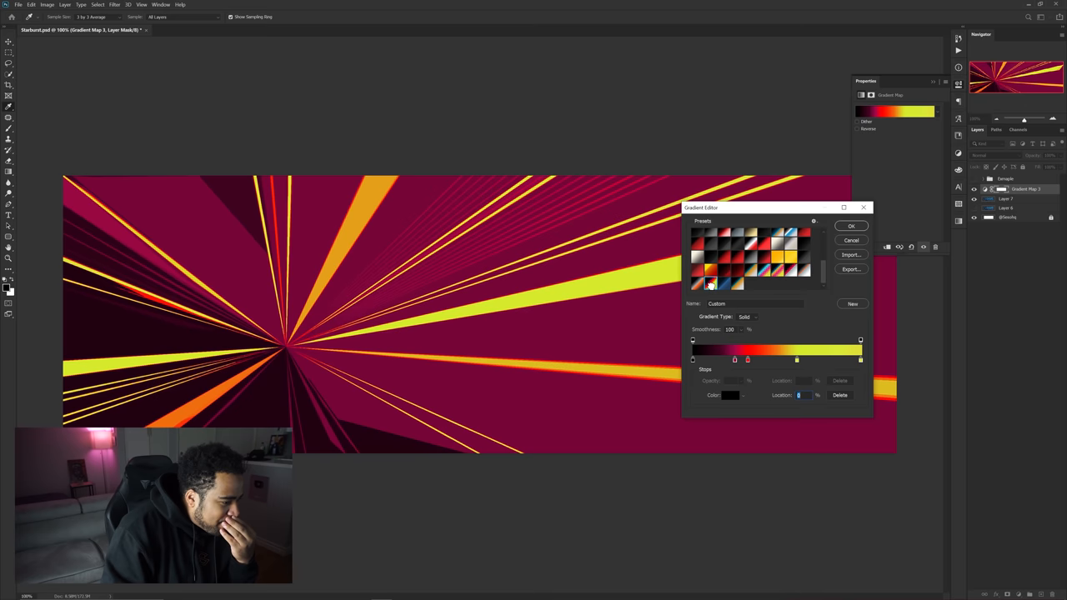
click(787, 269)
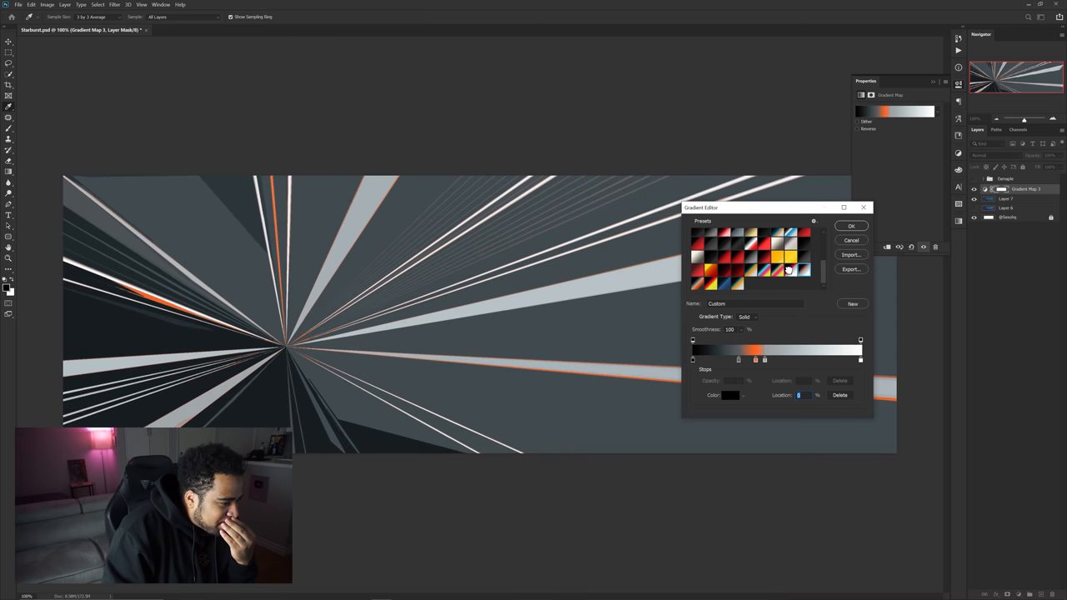
click(790, 273)
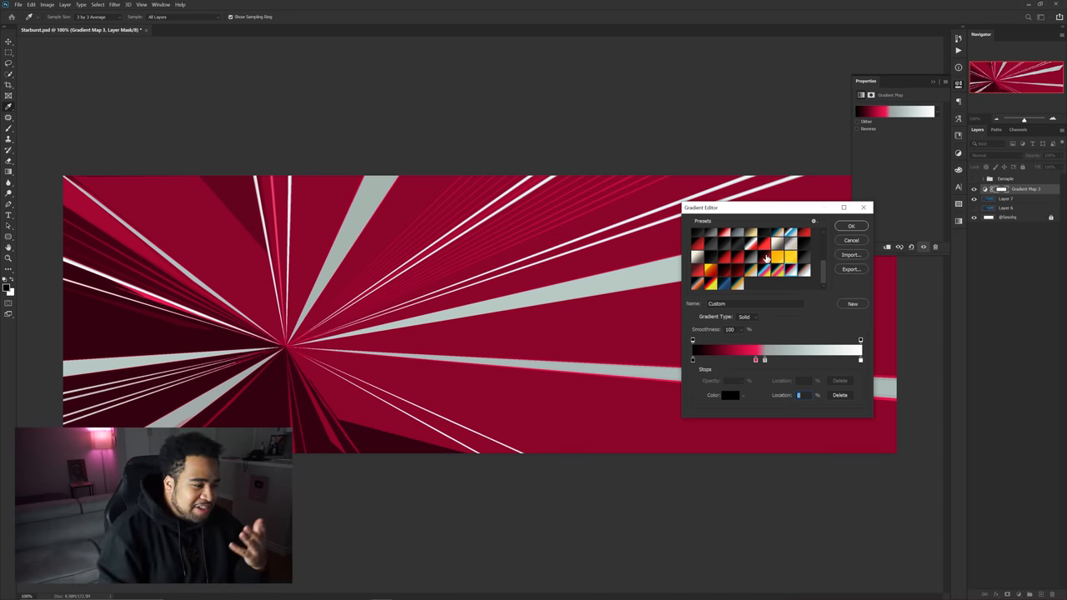
mouse_move(713, 244)
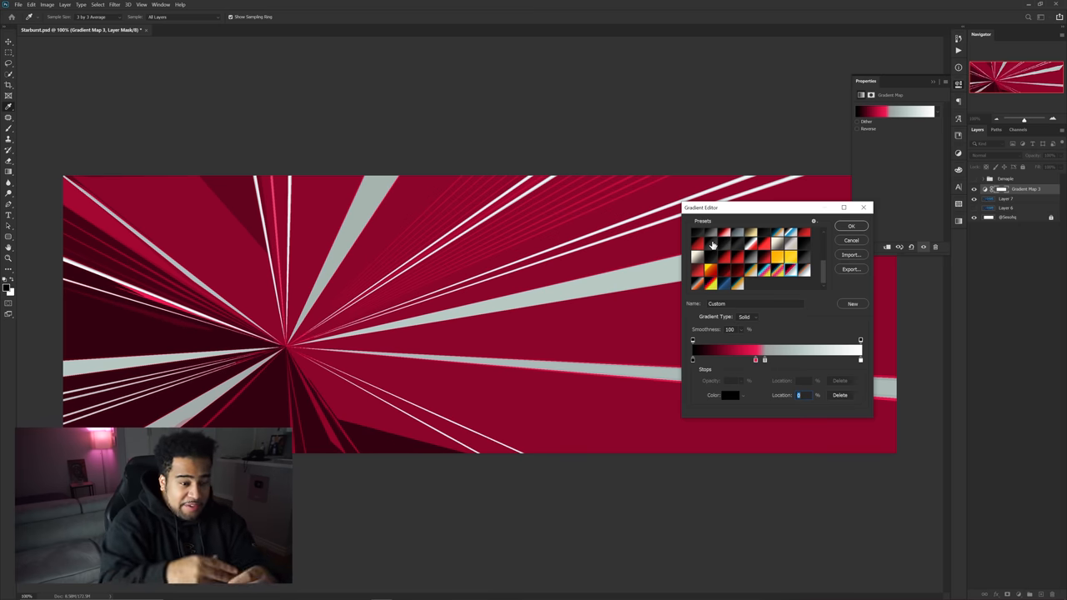
mouse_move(766, 267)
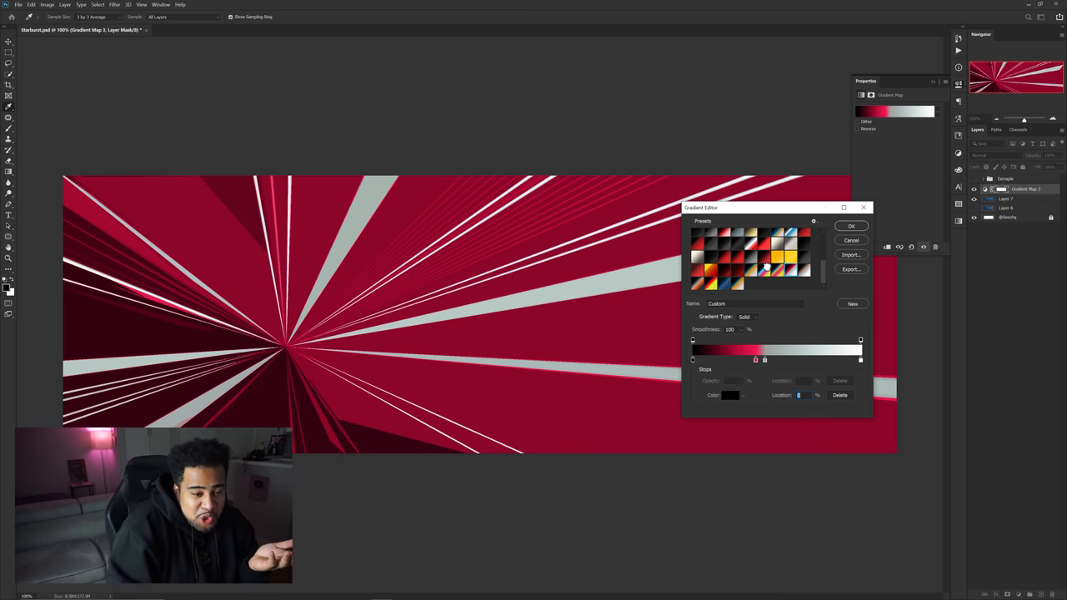
click(777, 270)
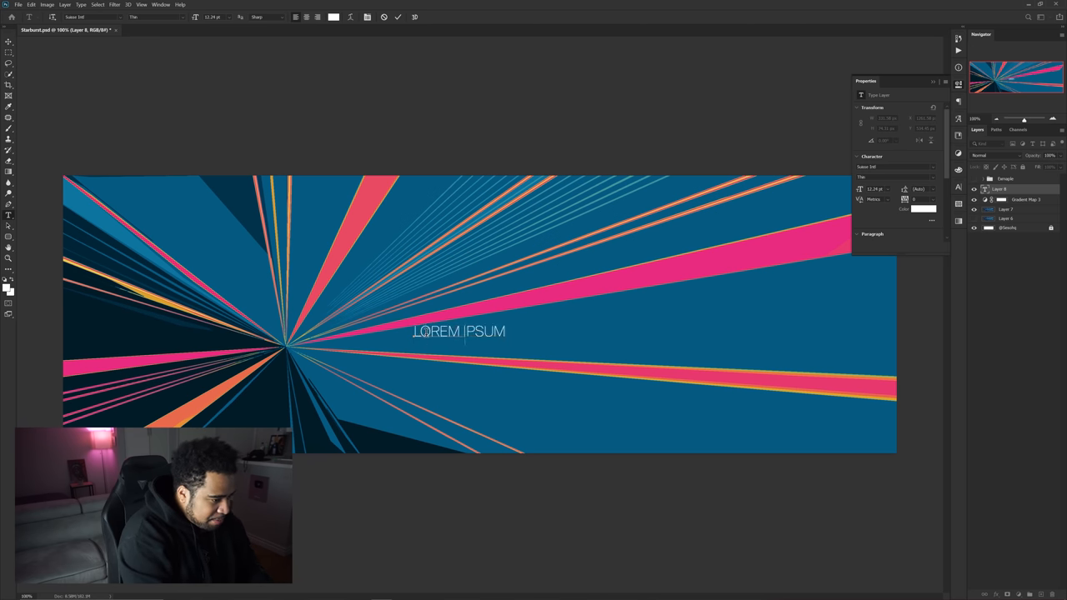
- Add the text 'MINUTE' over the starburst and bring up its Layer Style effects
text(MINUTE)
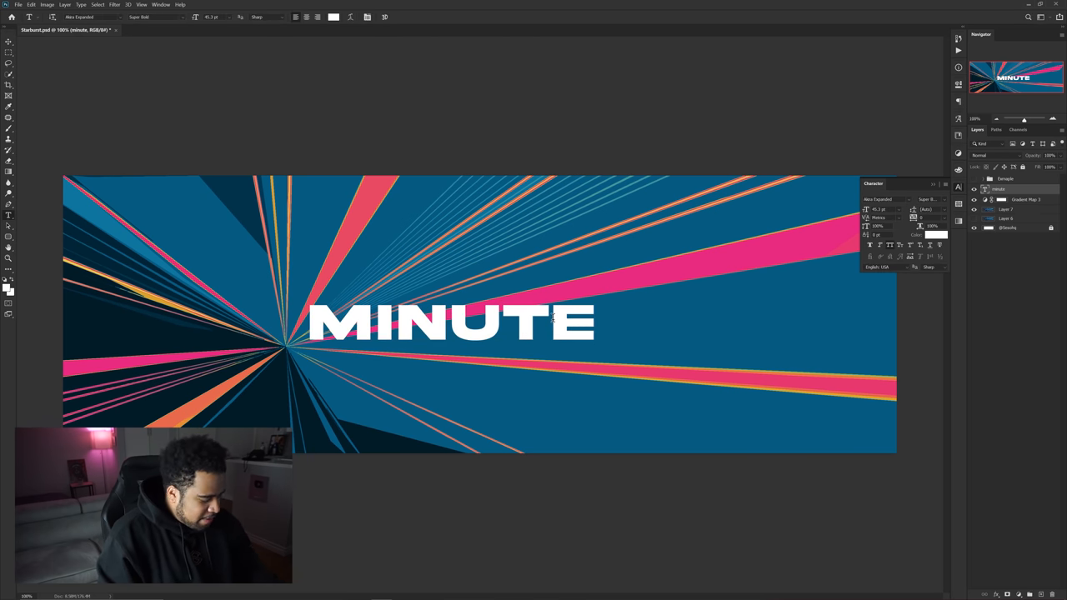
click(9, 40)
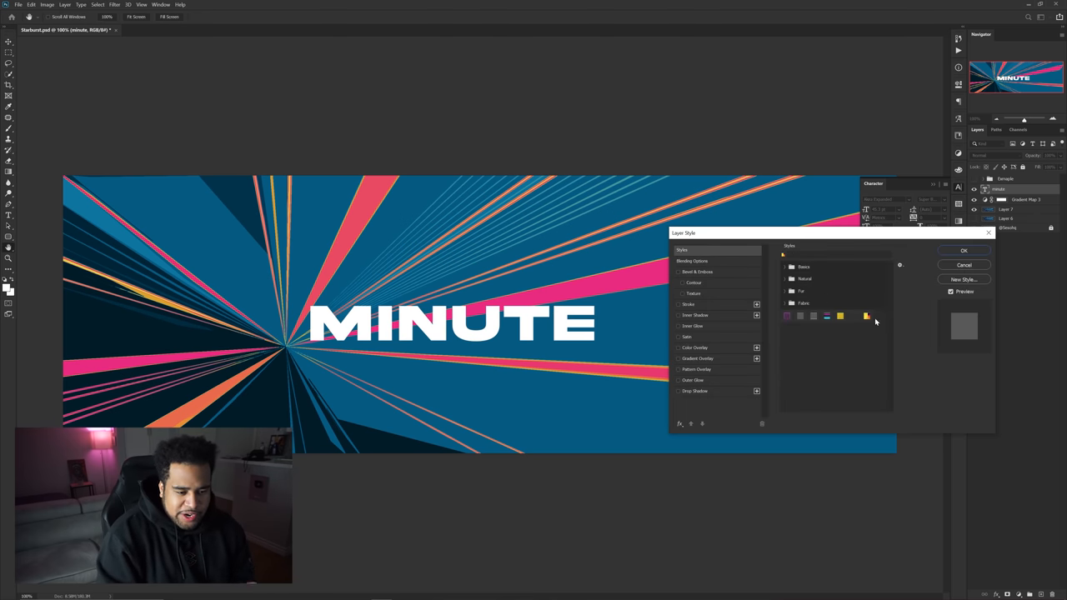
- Colour MINUTE with the yellow-to-pink gradient style preset and confirm the layer style
click(867, 317)
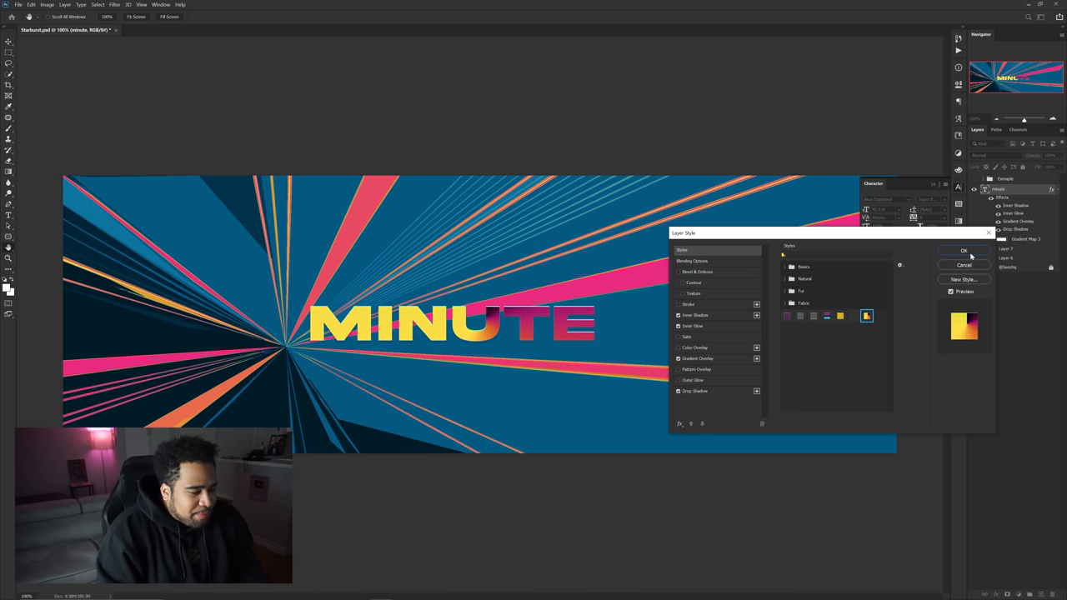
click(963, 250)
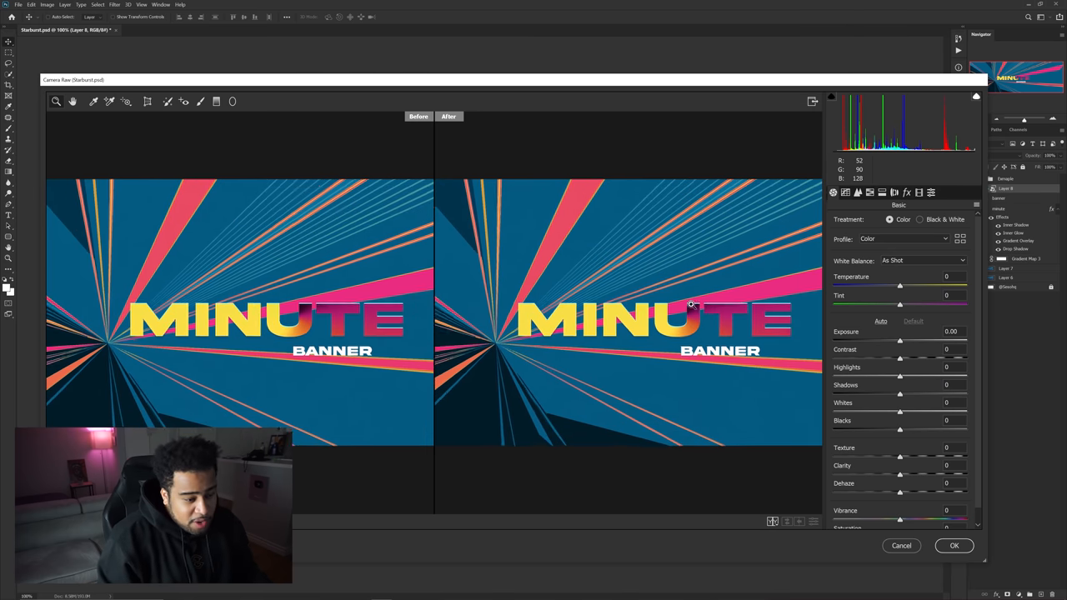
- In Camera Raw HSL Saturation, drain Blues to -100, boost Oranges and Yellows, and apply to the banner
click(905, 193)
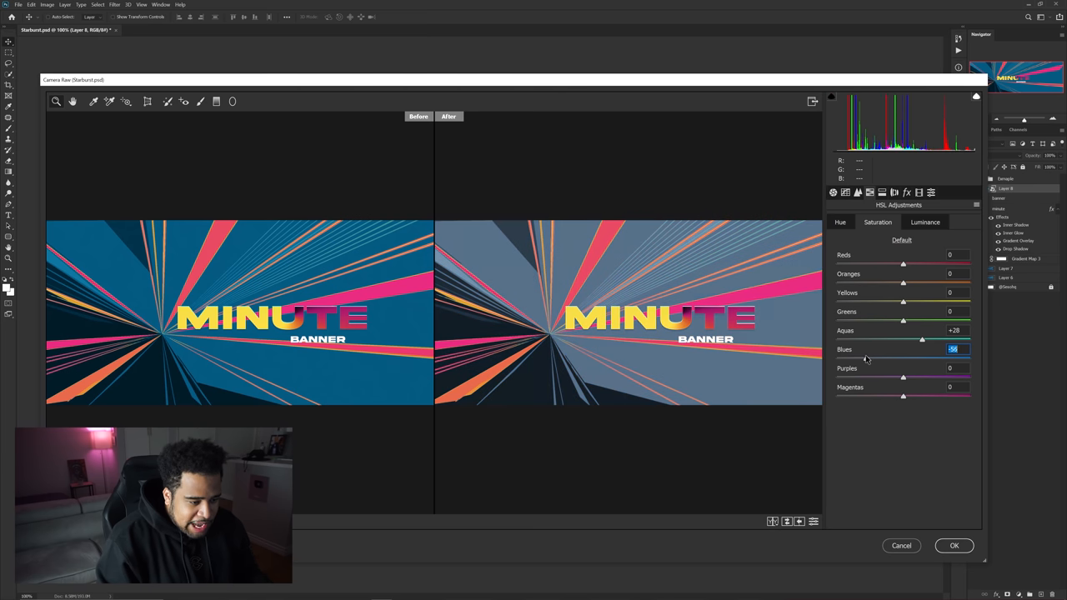
drag(920, 340, 837, 340)
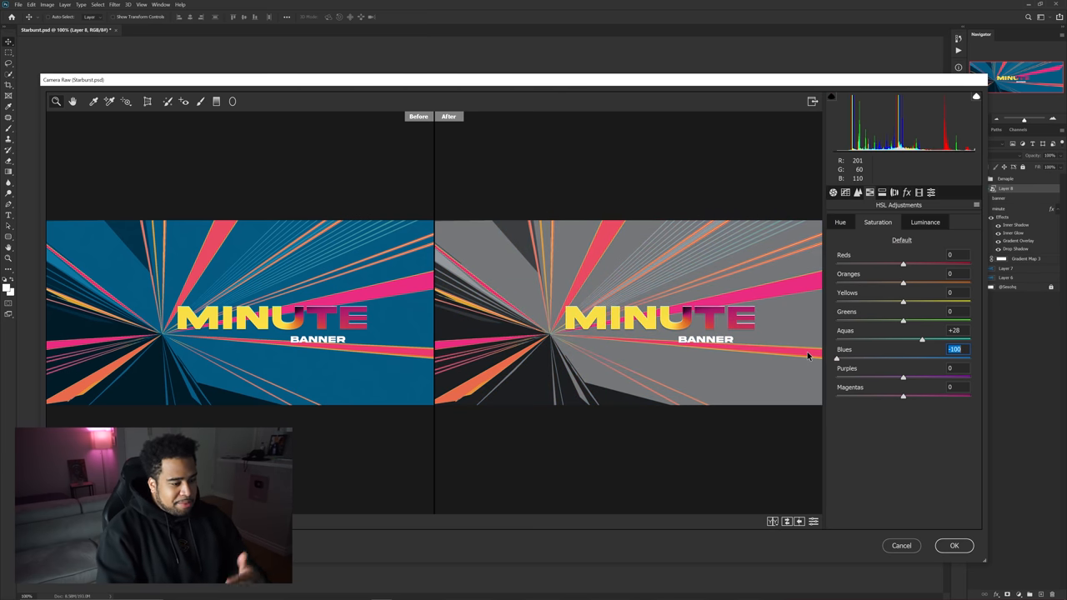
mouse_move(663, 290)
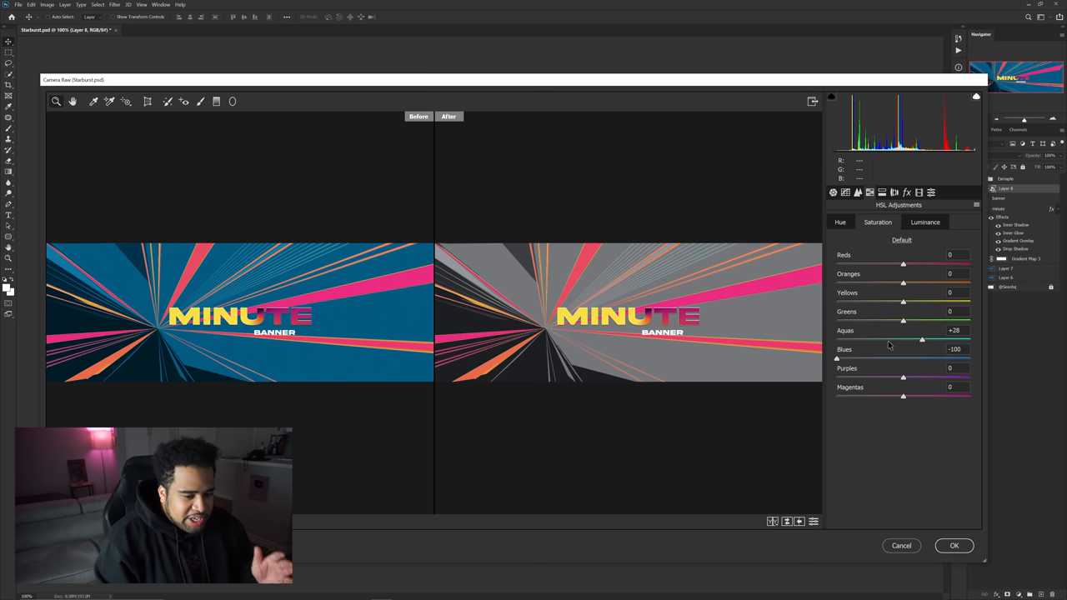
double_click(953, 350)
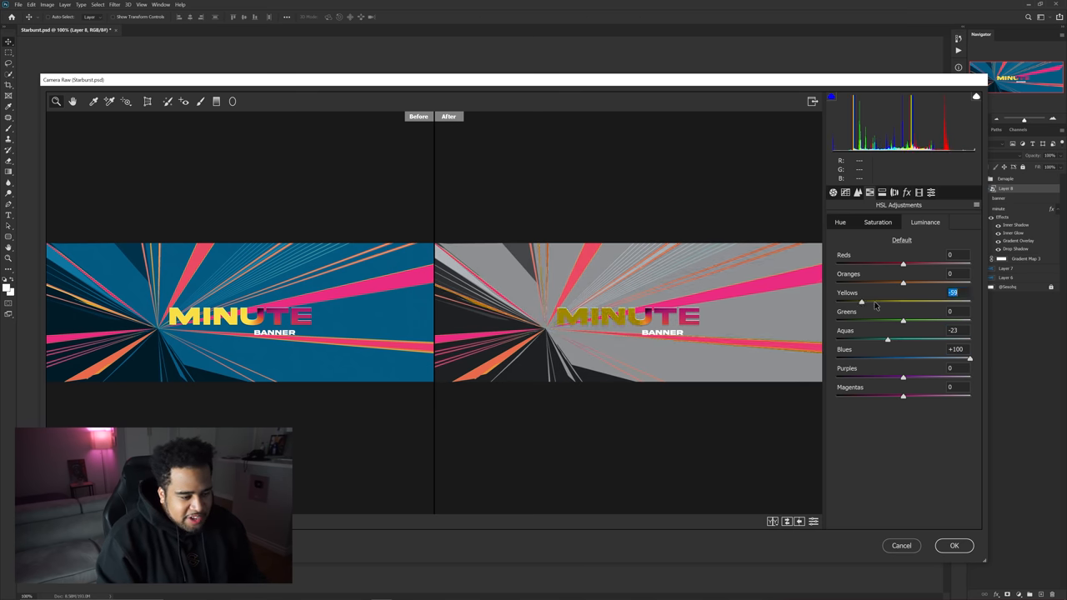
drag(904, 264, 946, 264)
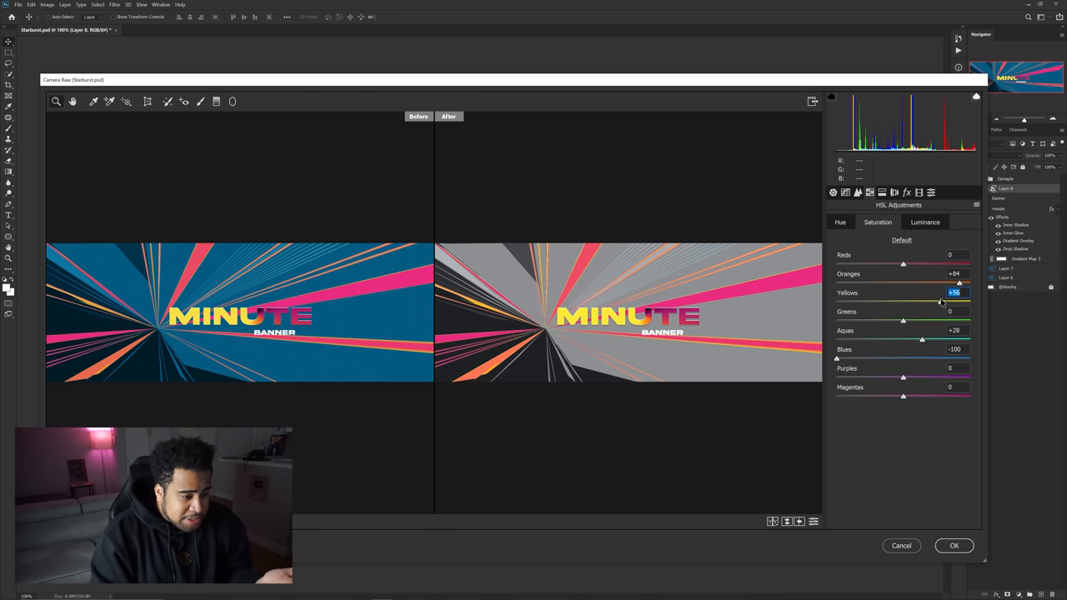
click(857, 193)
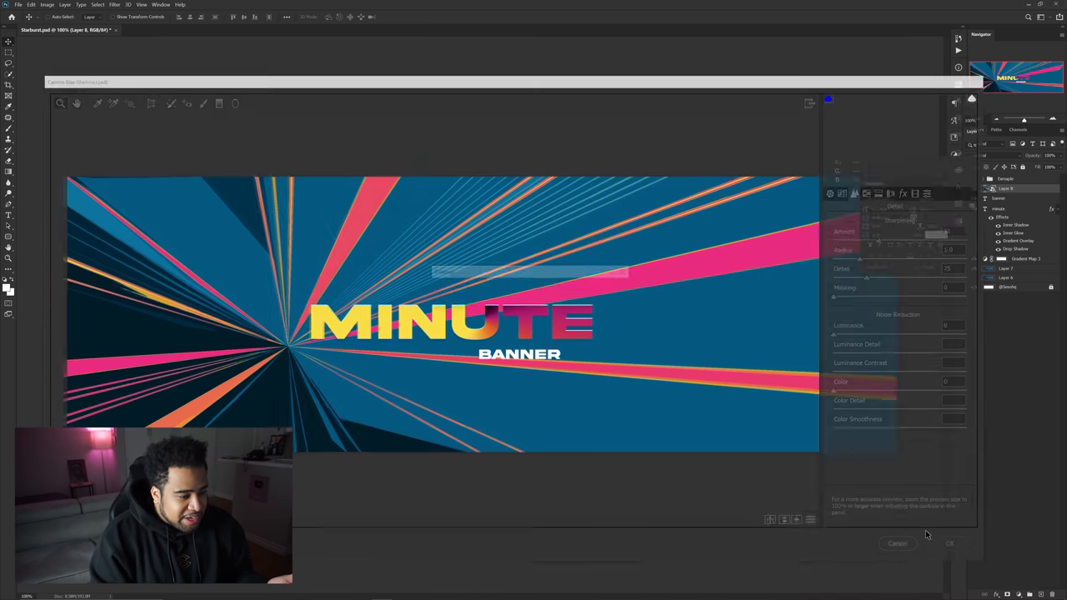
- Place the purple-and-coral wave image as a layer scaled to fill the canvas behind the text
click(948, 544)
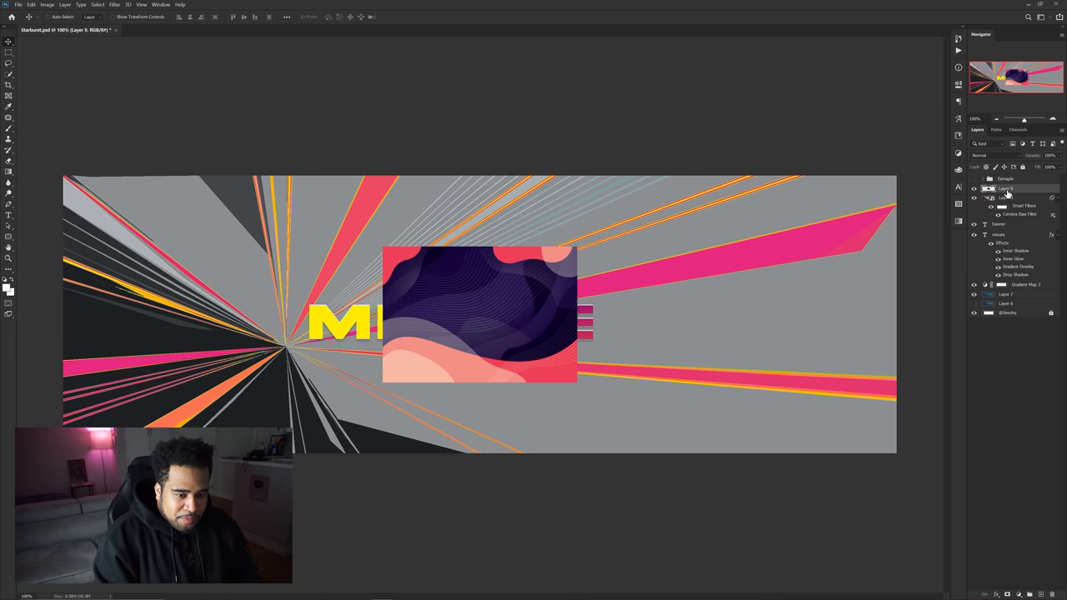
click(974, 189)
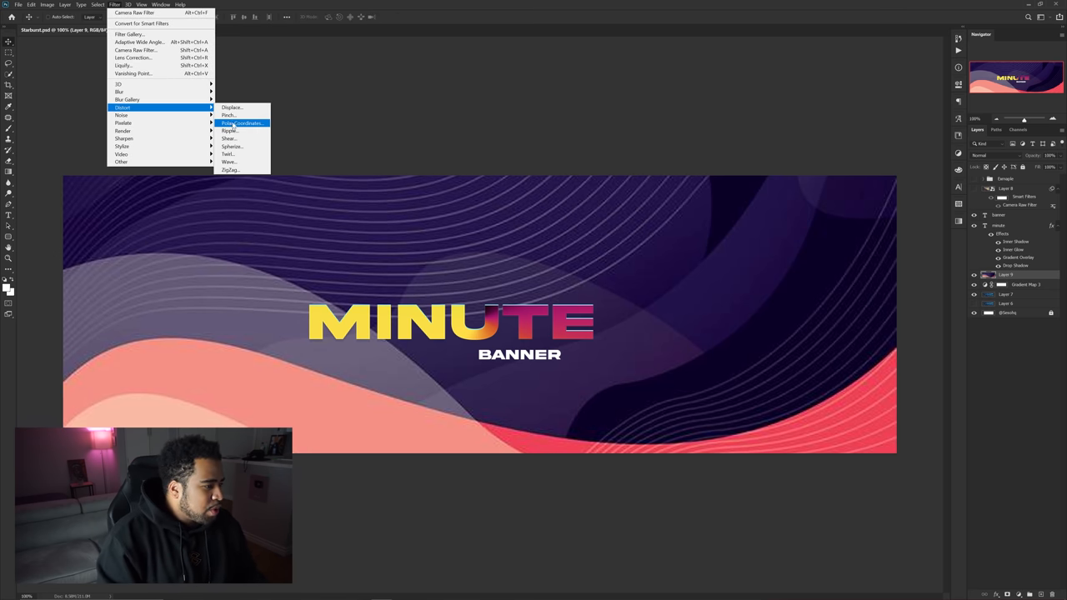
mouse_move(140, 42)
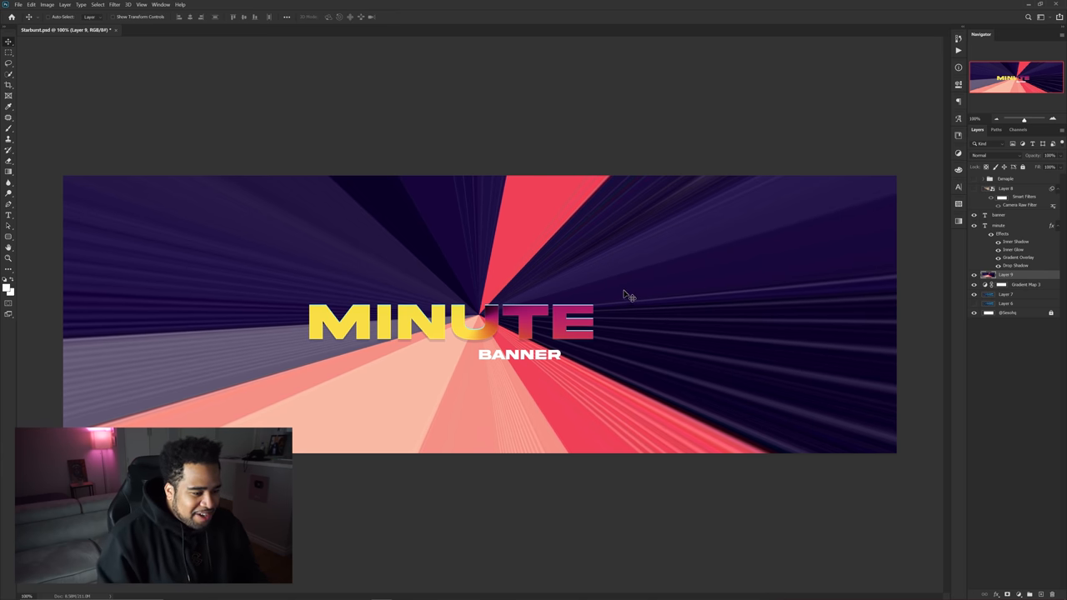
- Distort the wave layer with Polar Coordinates into a starburst, then select the Gradient Map layer
drag(630, 297, 297, 375)
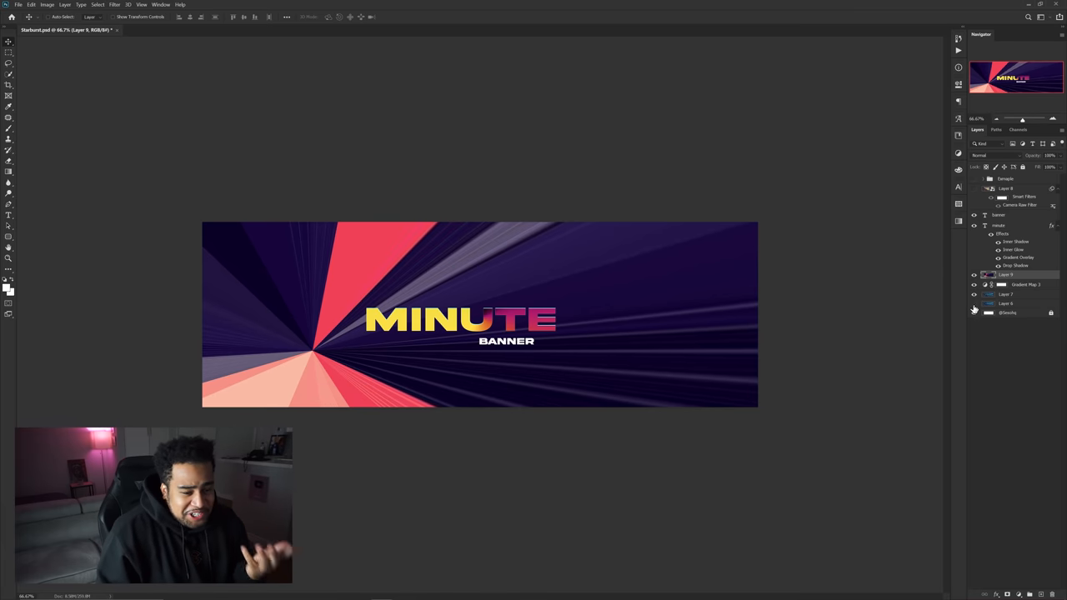
click(1020, 284)
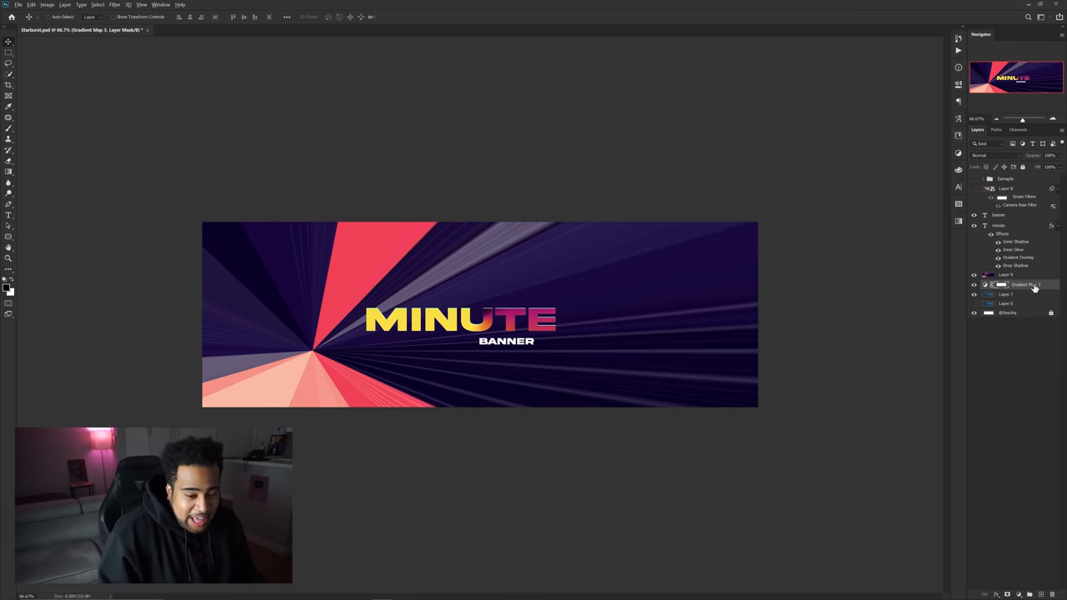